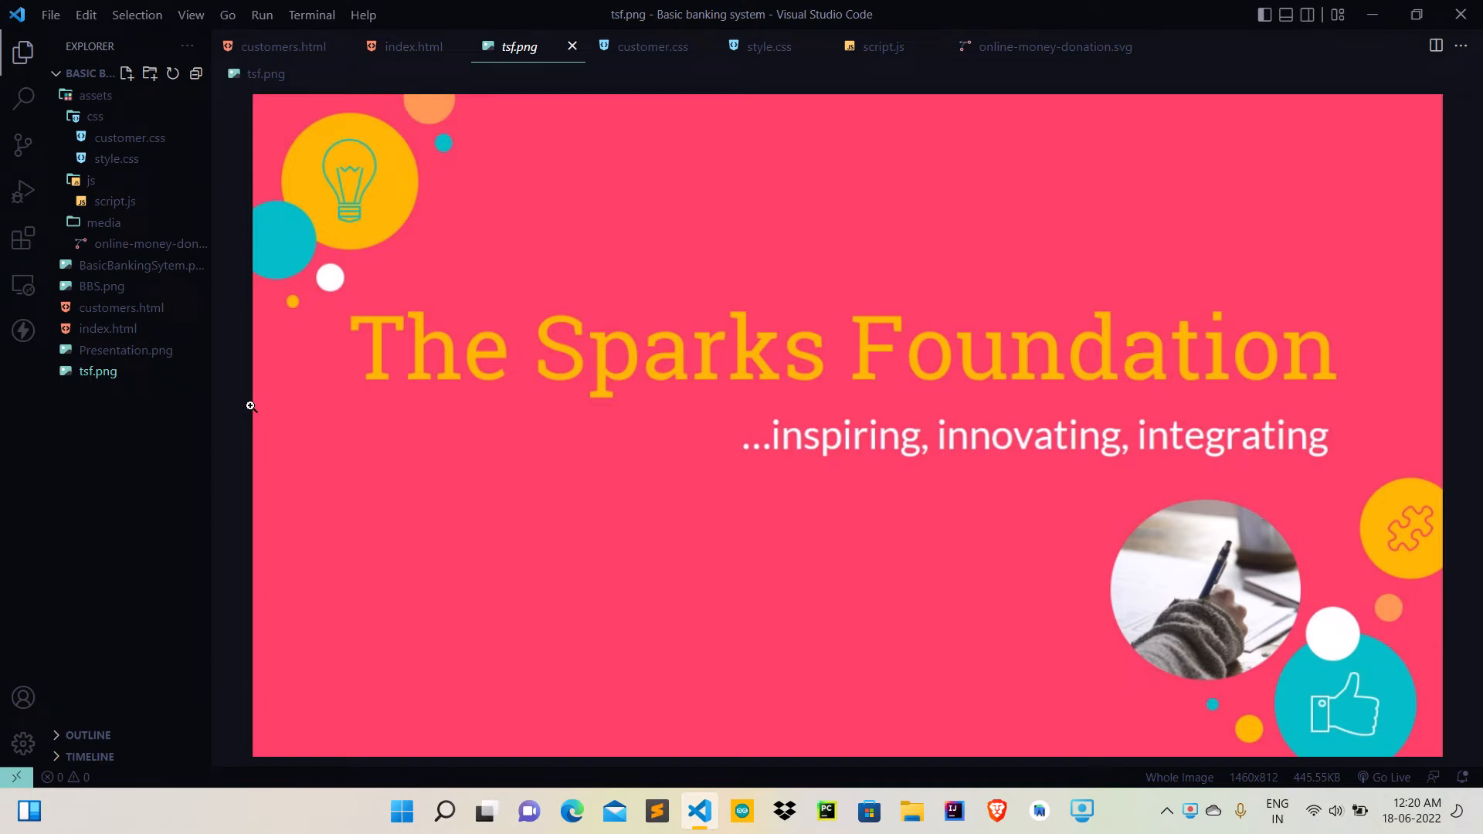
pyautogui.moveTo(179, 374)
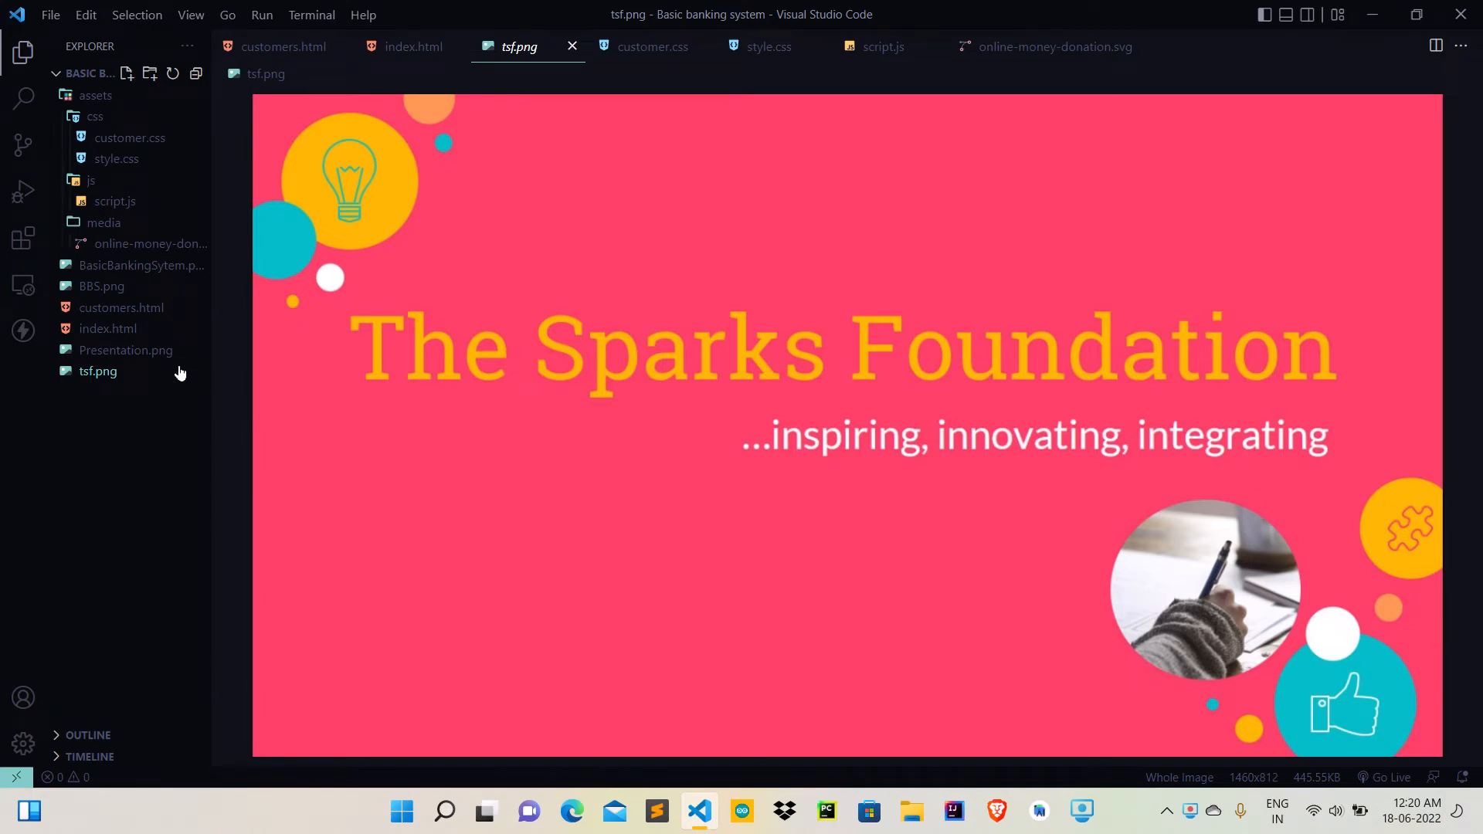
pyautogui.moveTo(164, 404)
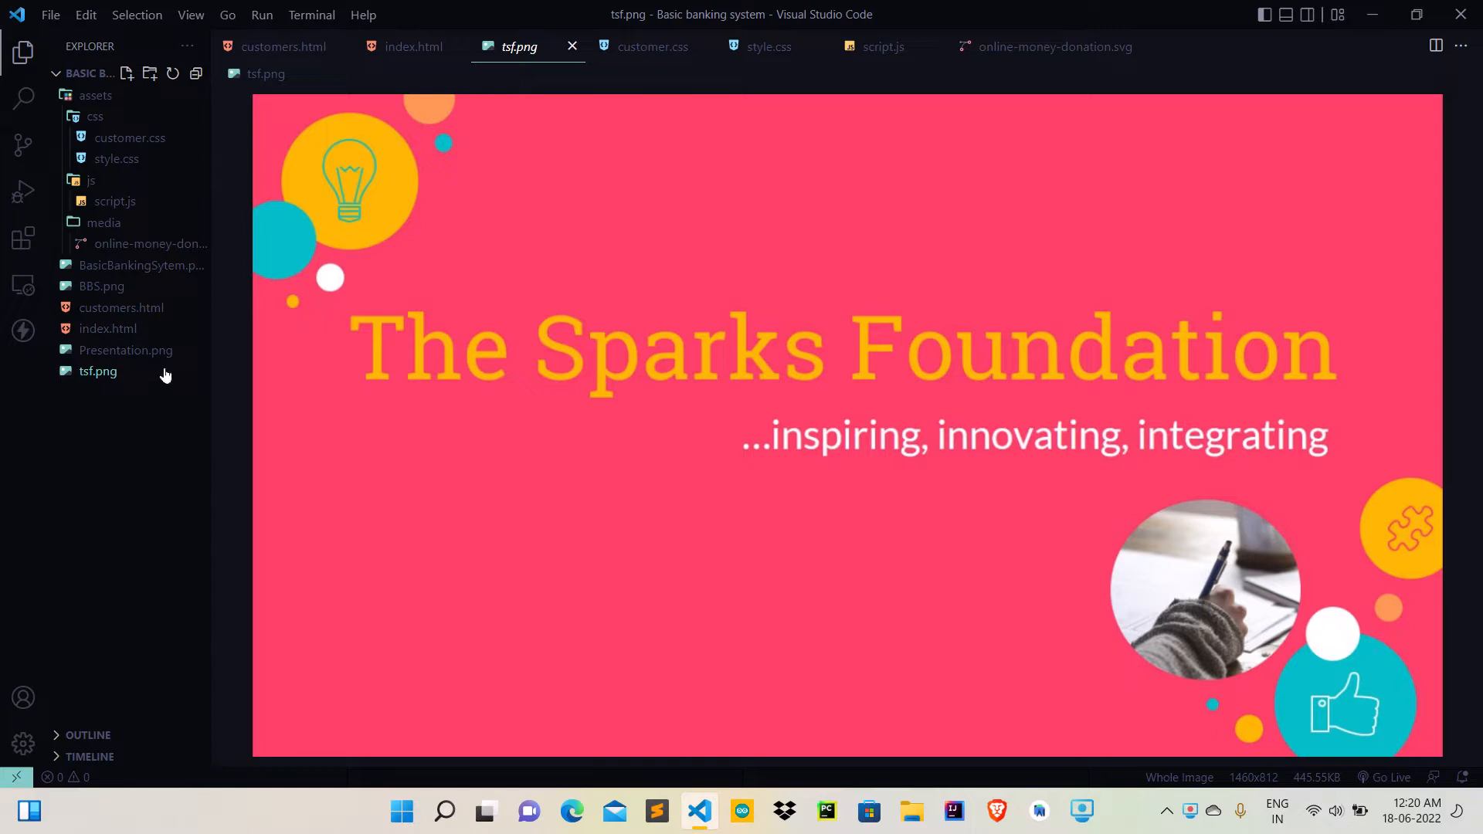
# - Show Presentation.png with the Sparks Foundation Basic Banking System title slide
pyautogui.click(125, 351)
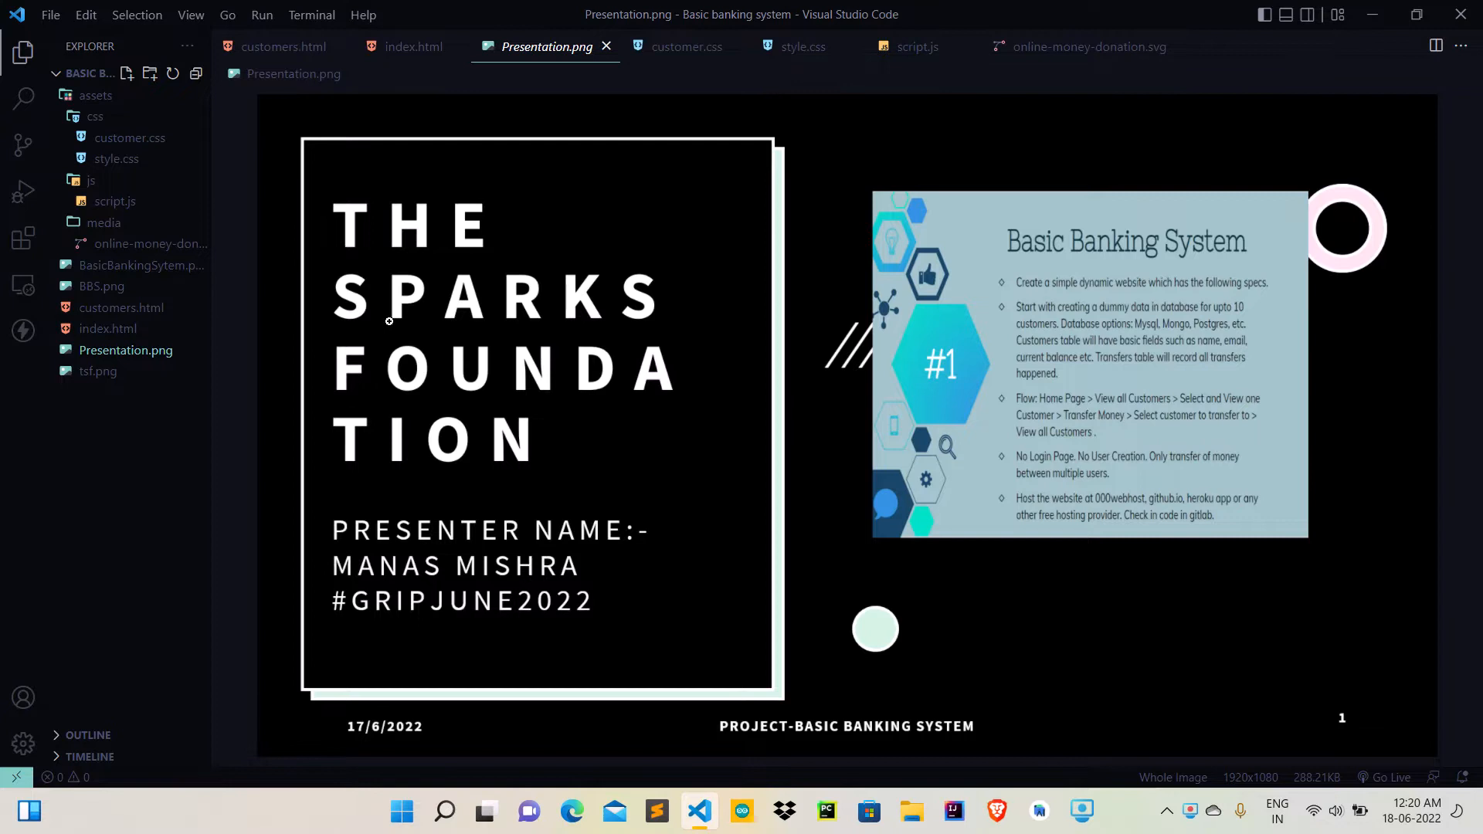
pyautogui.click(142, 265)
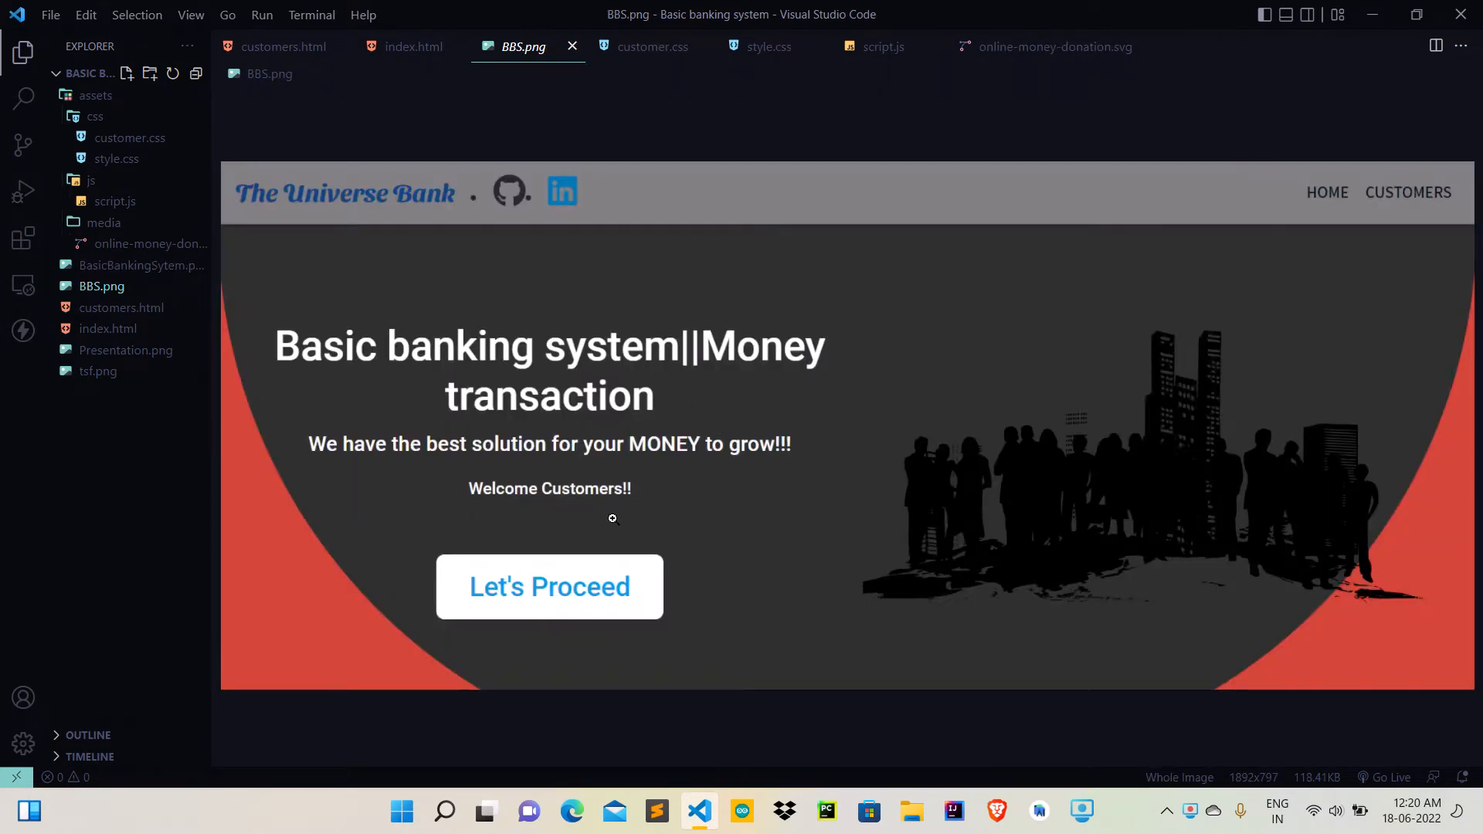
pyautogui.moveTo(1043, 453)
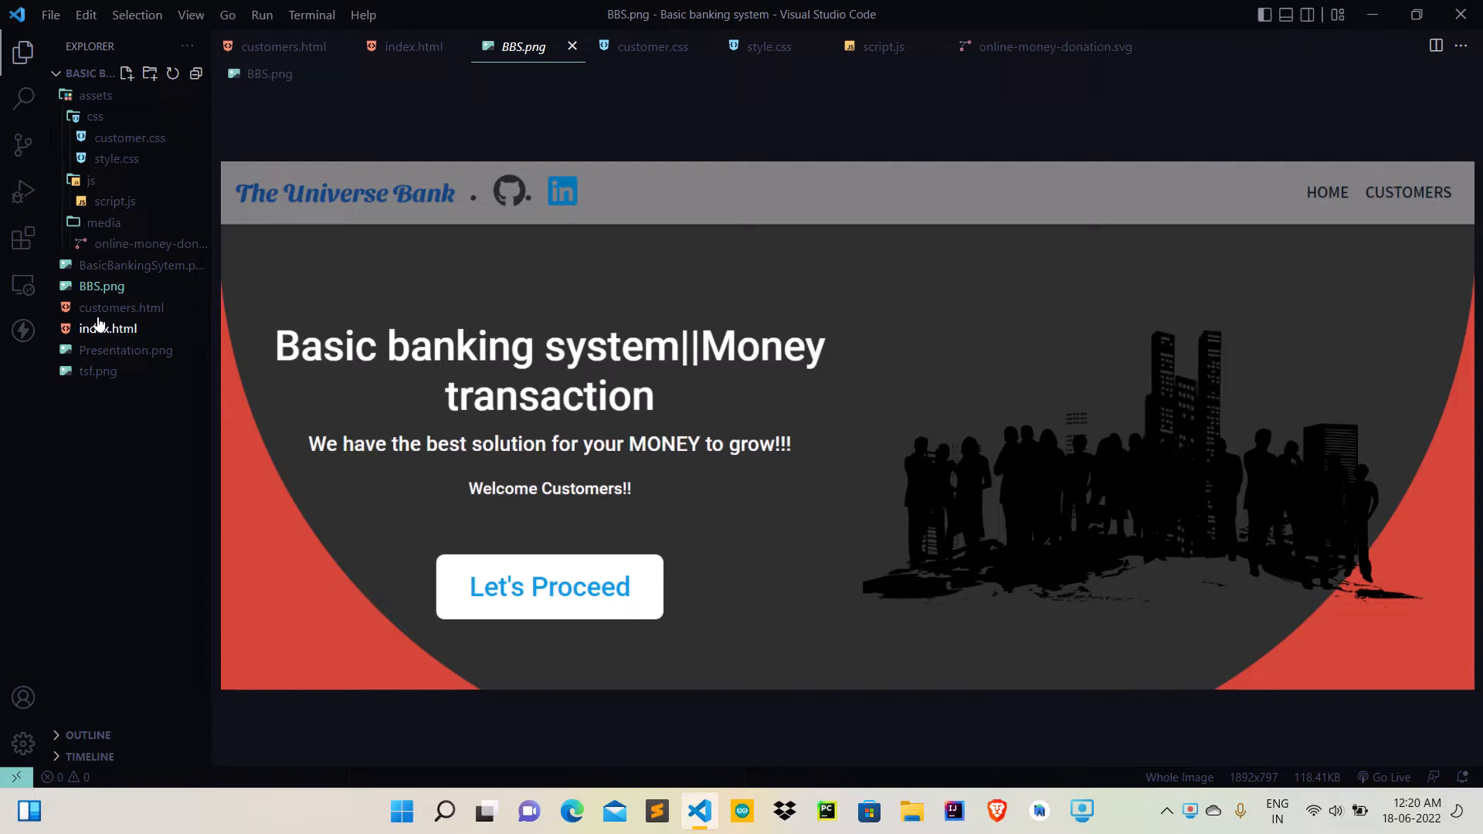
pyautogui.moveTo(464, 338)
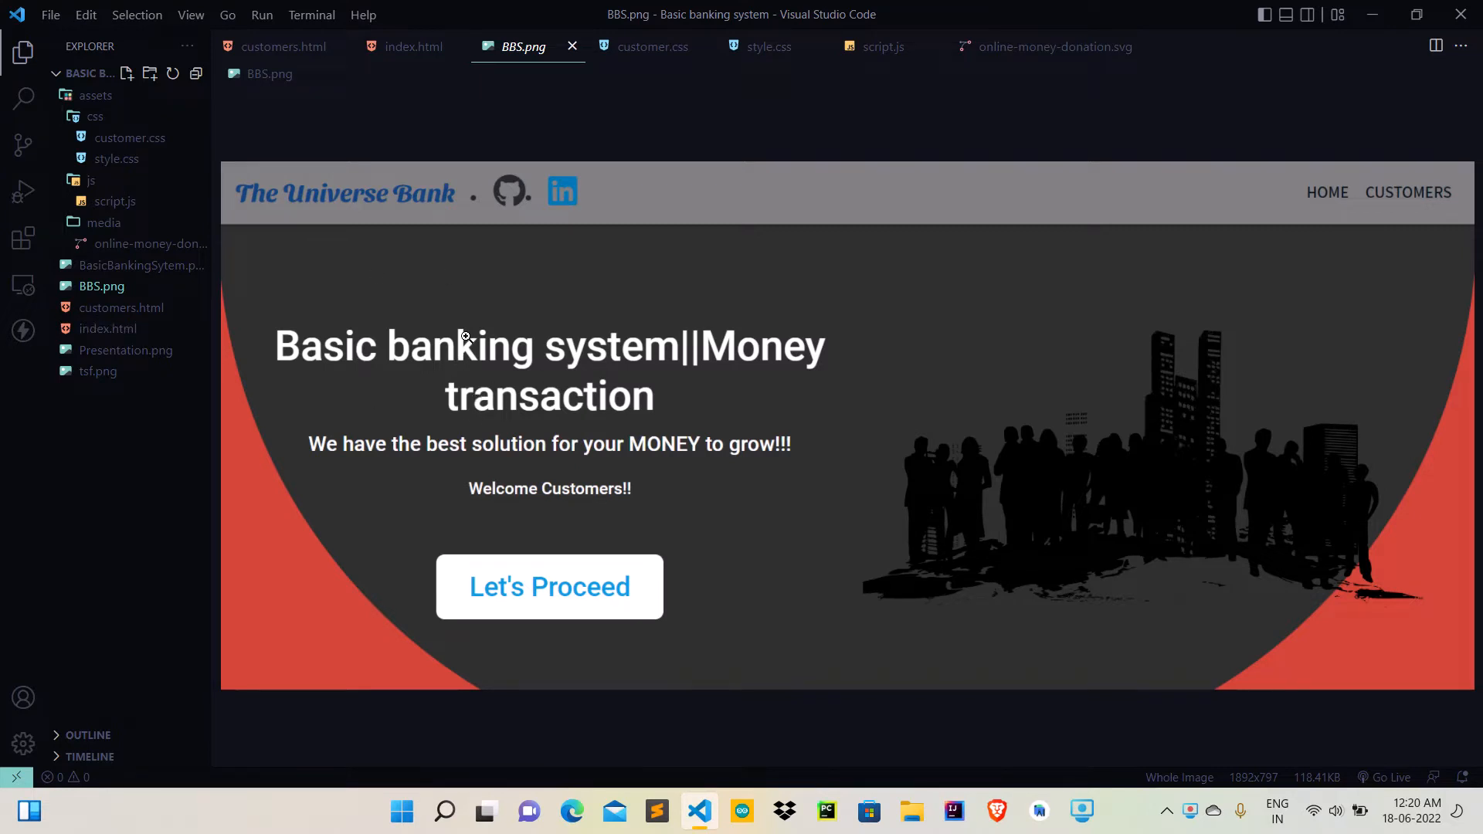
pyautogui.moveTo(108, 327)
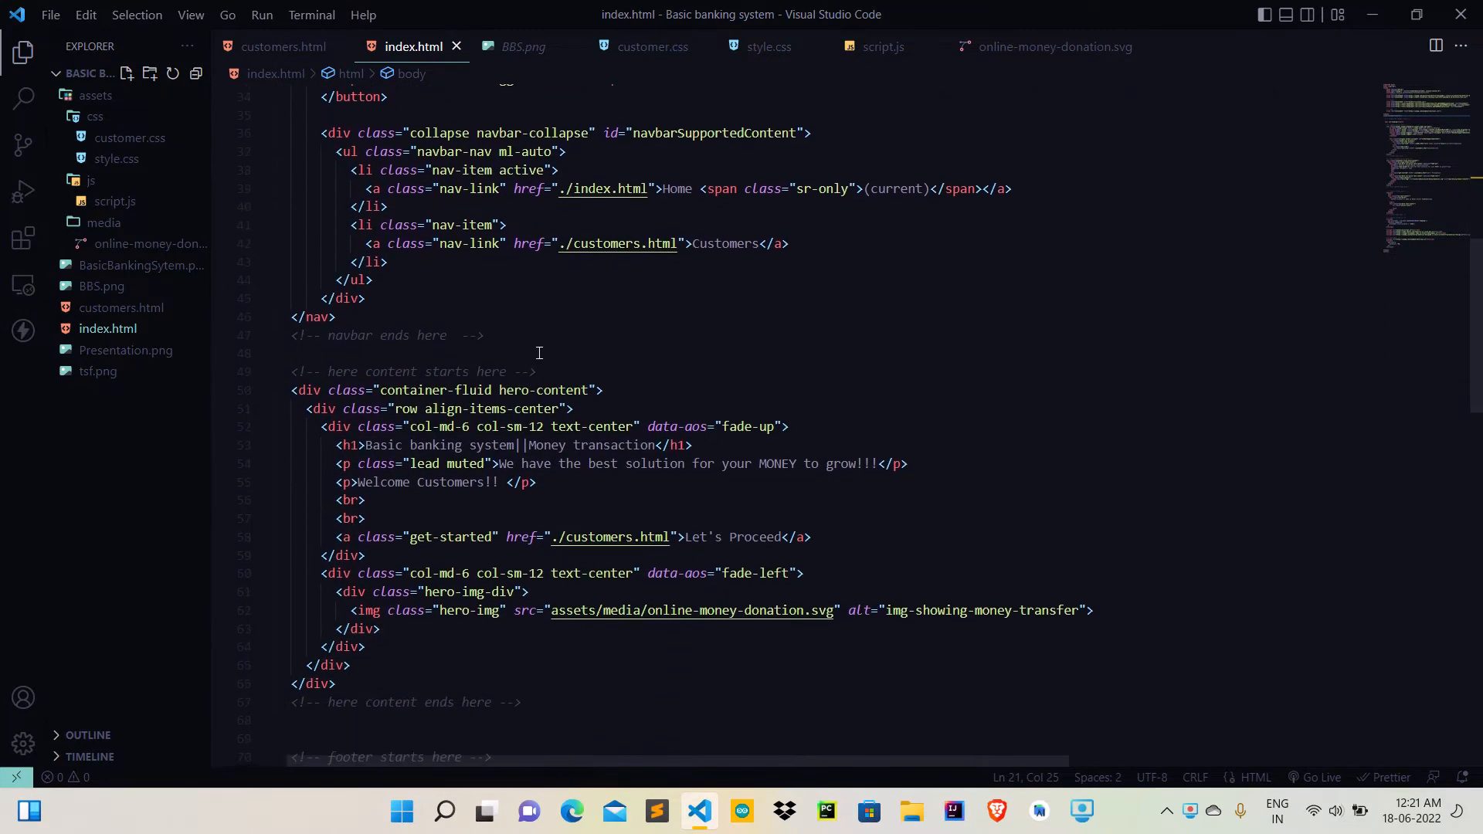
# - Scroll down through the index.html home page markup
pyautogui.scroll(-3)
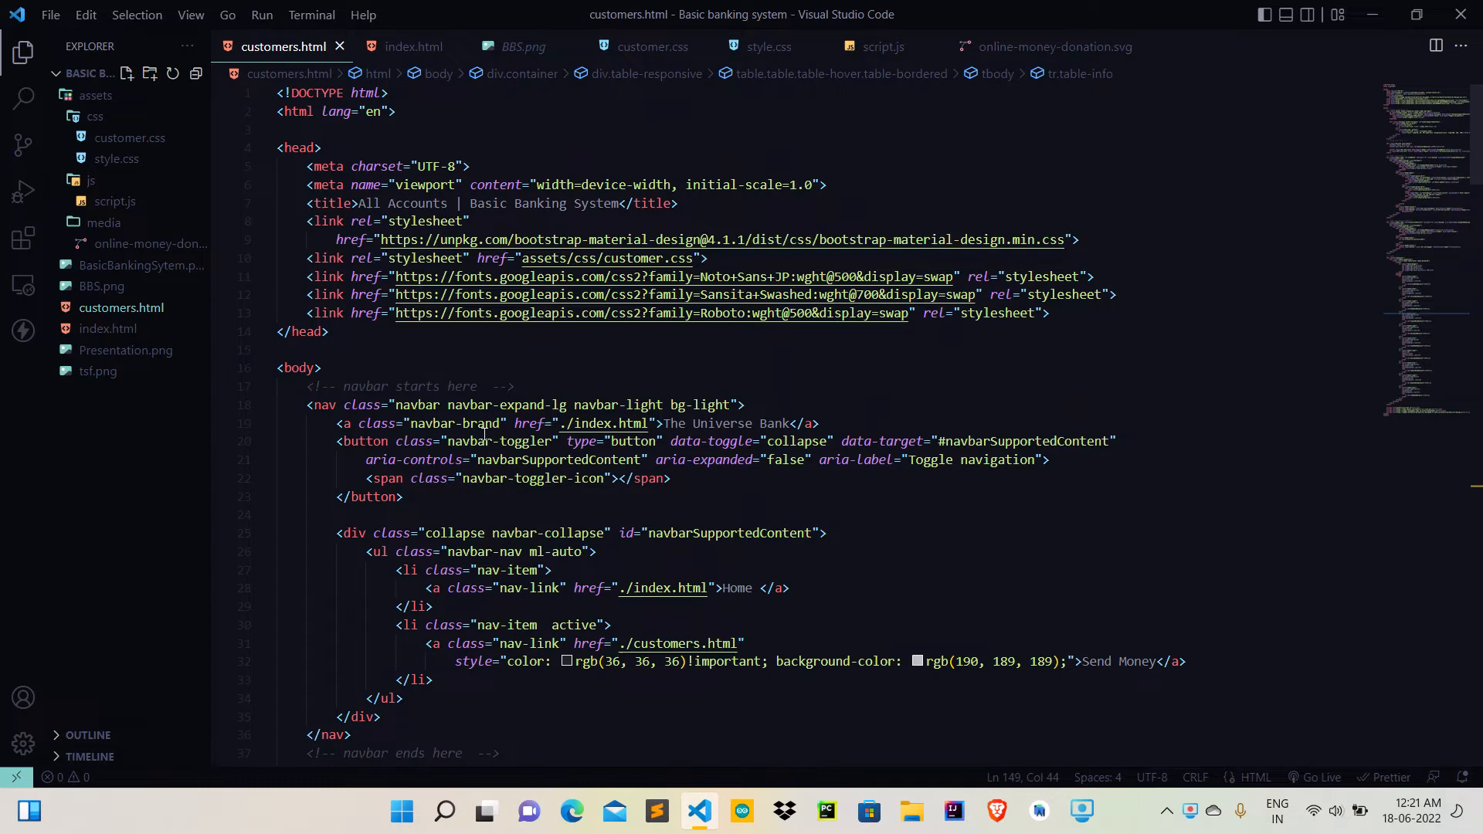
# - Read through customers.html down to the customer table rows and script includes
pyautogui.scroll(-3)
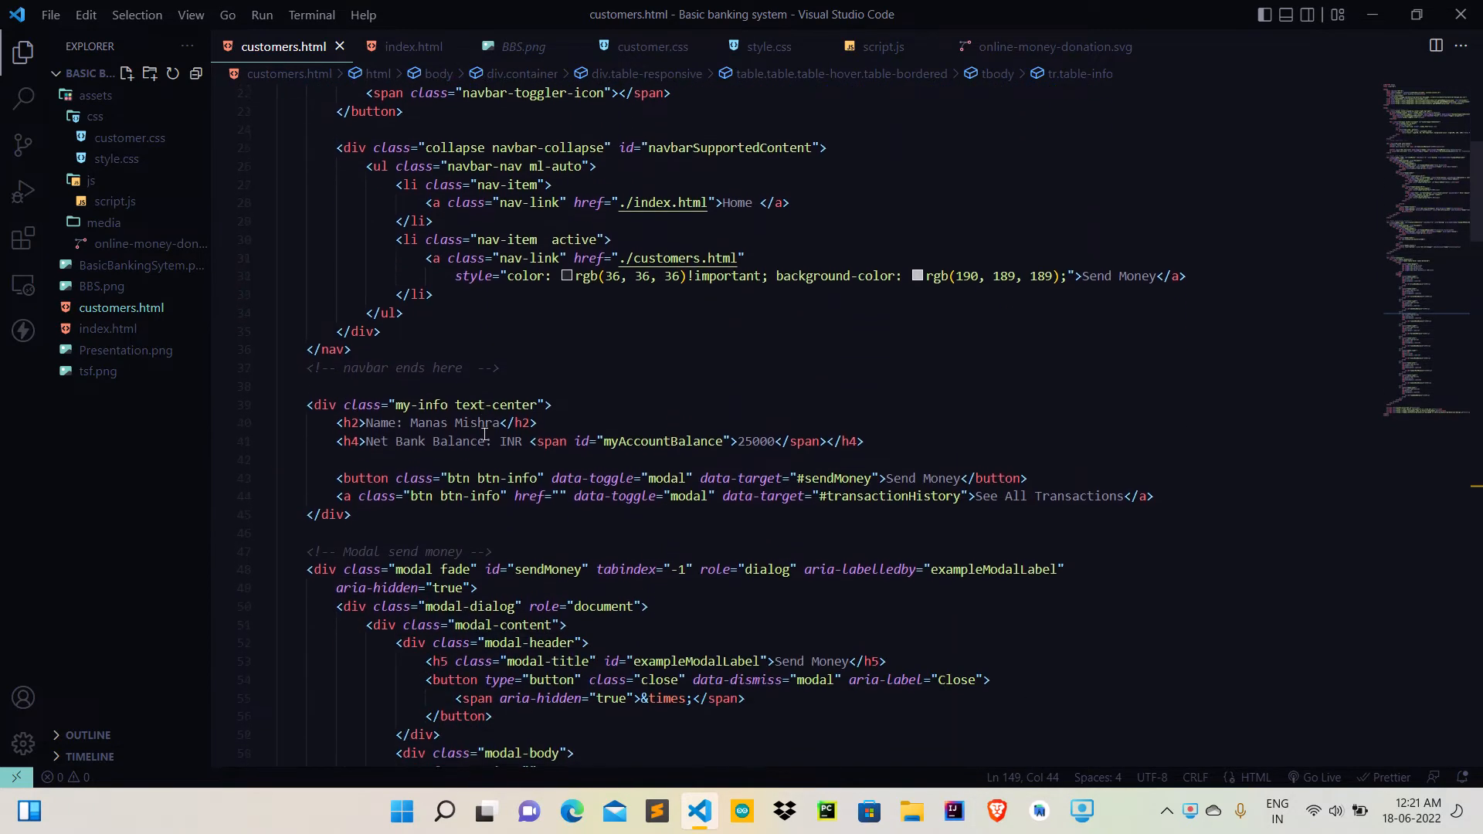
pyautogui.scroll(-3)
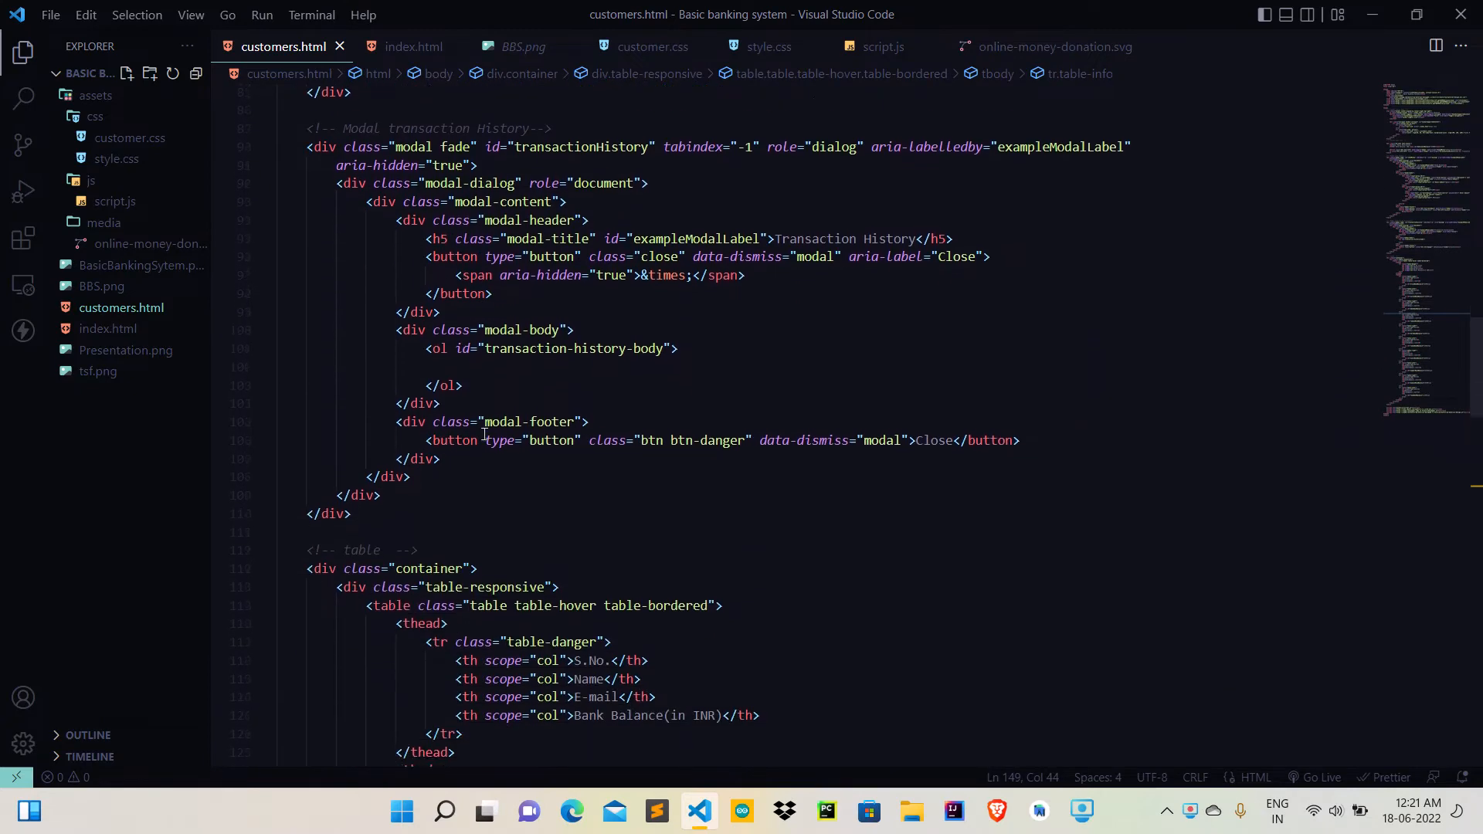
pyautogui.scroll(-3)
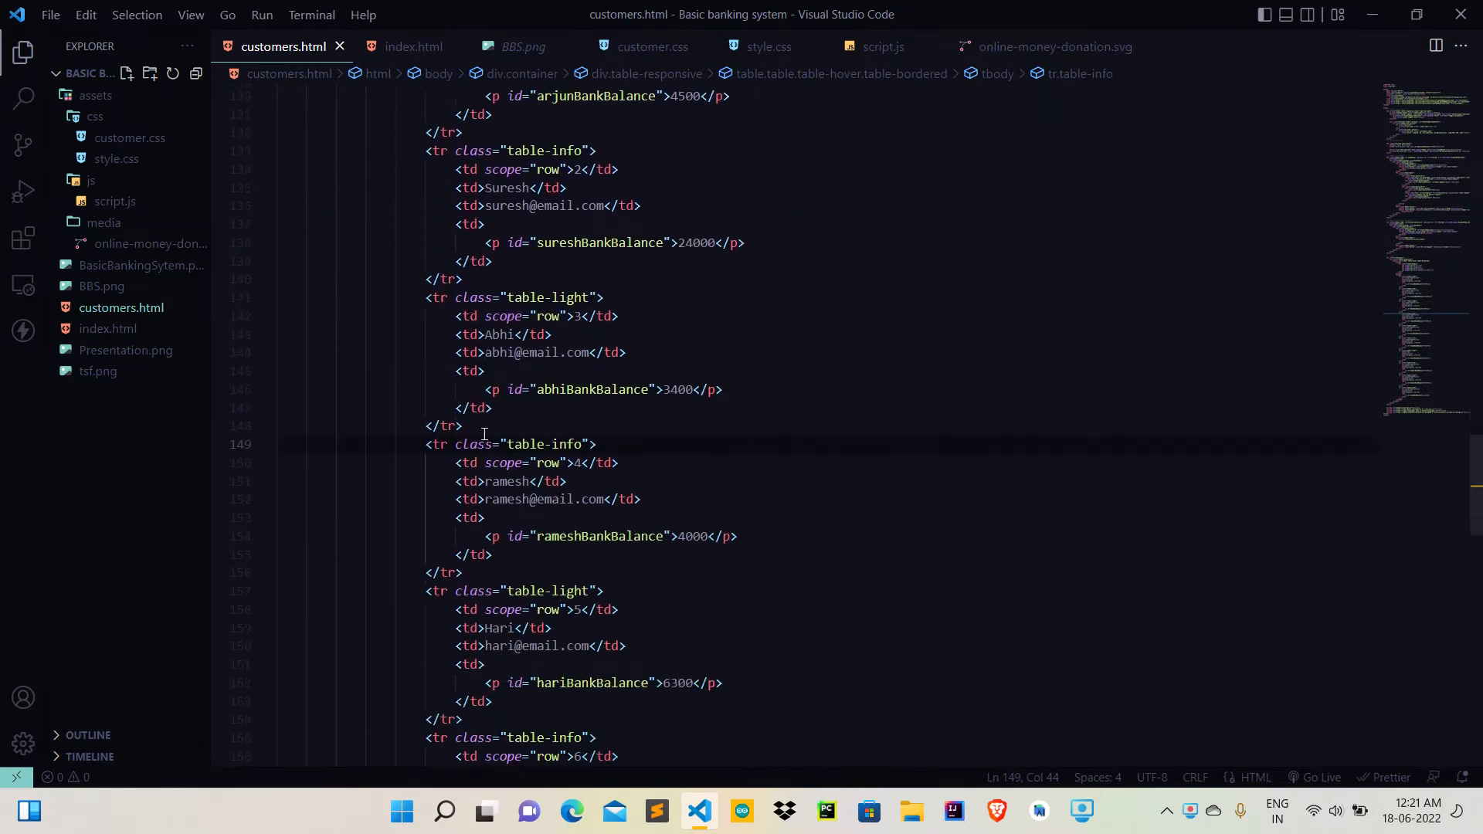
pyautogui.scroll(-3)
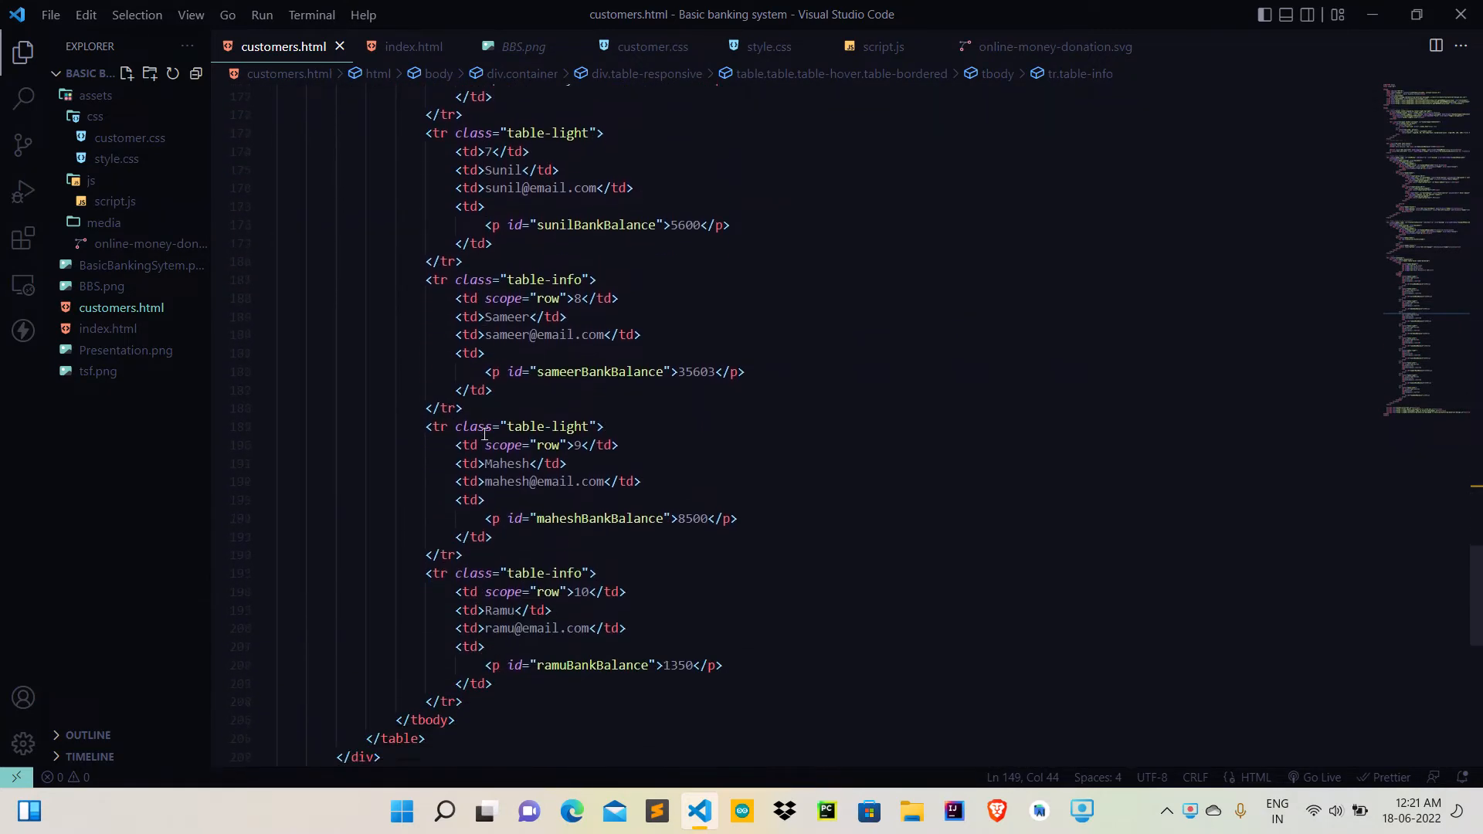
pyautogui.scroll(-3)
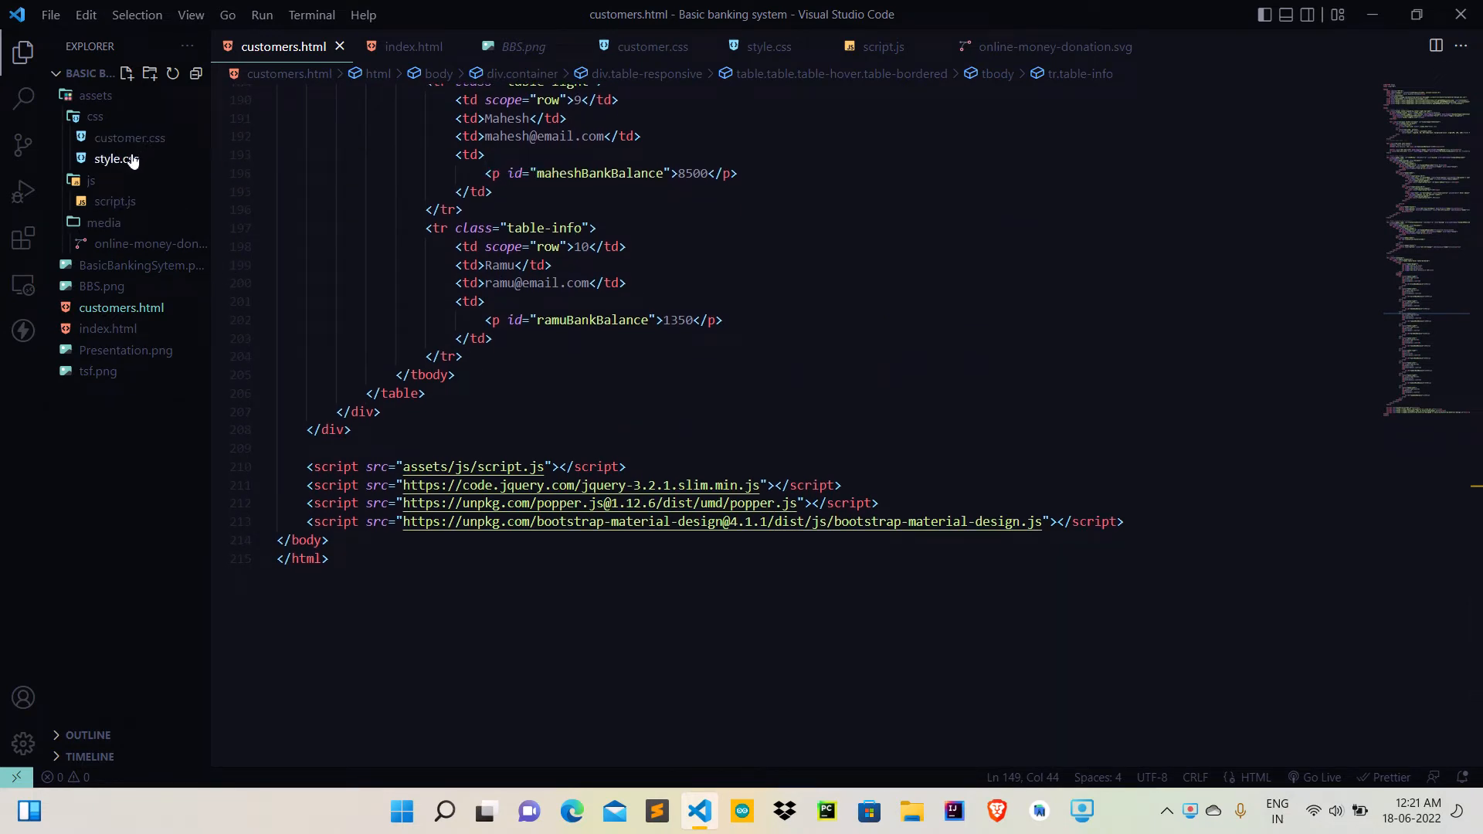
pyautogui.moveTo(113, 159)
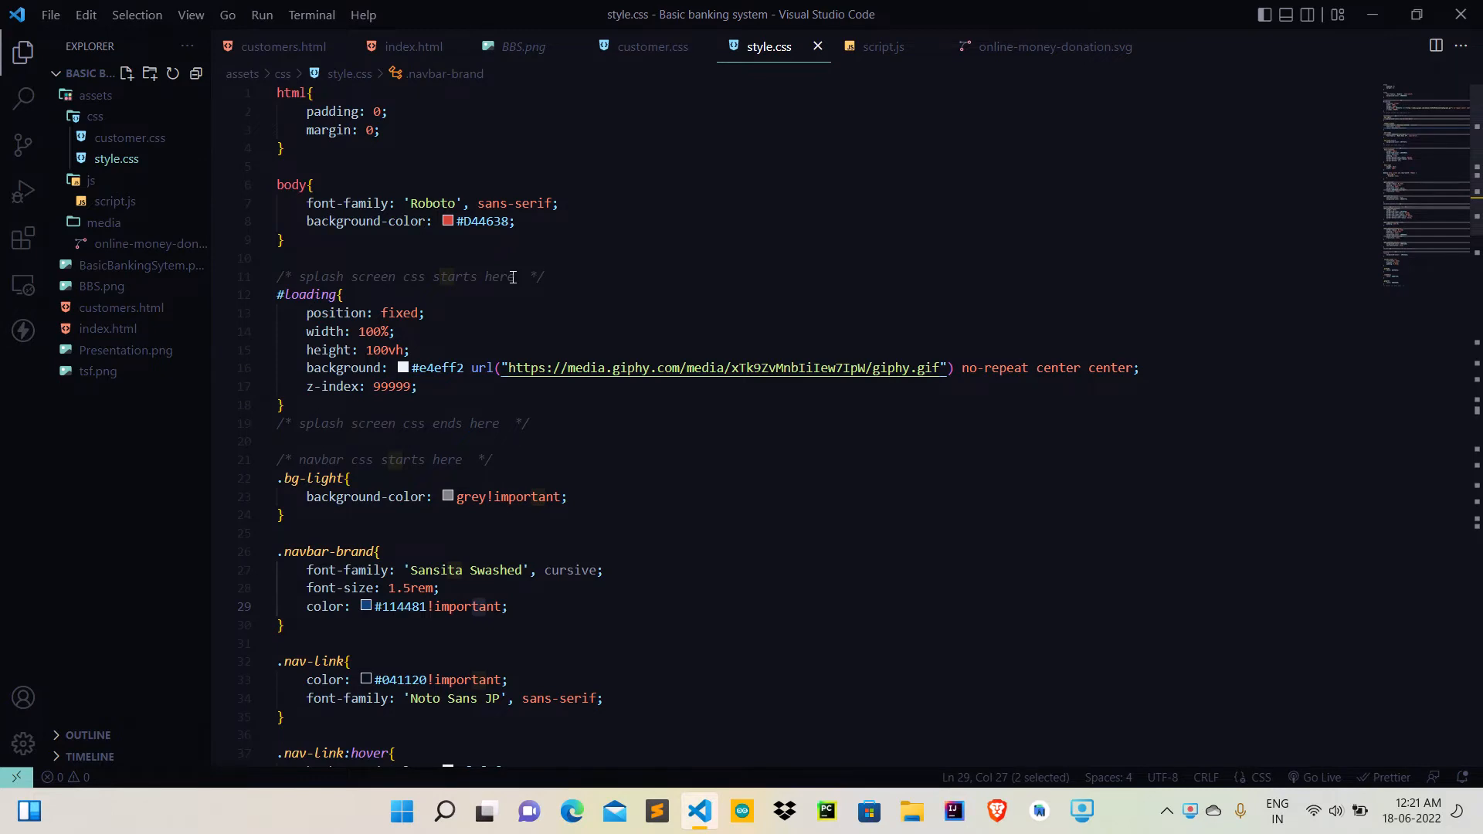
# - Review style.css down to its footer rules, then show customer.css with its navbar and btn-info styles
pyautogui.scroll(-3)
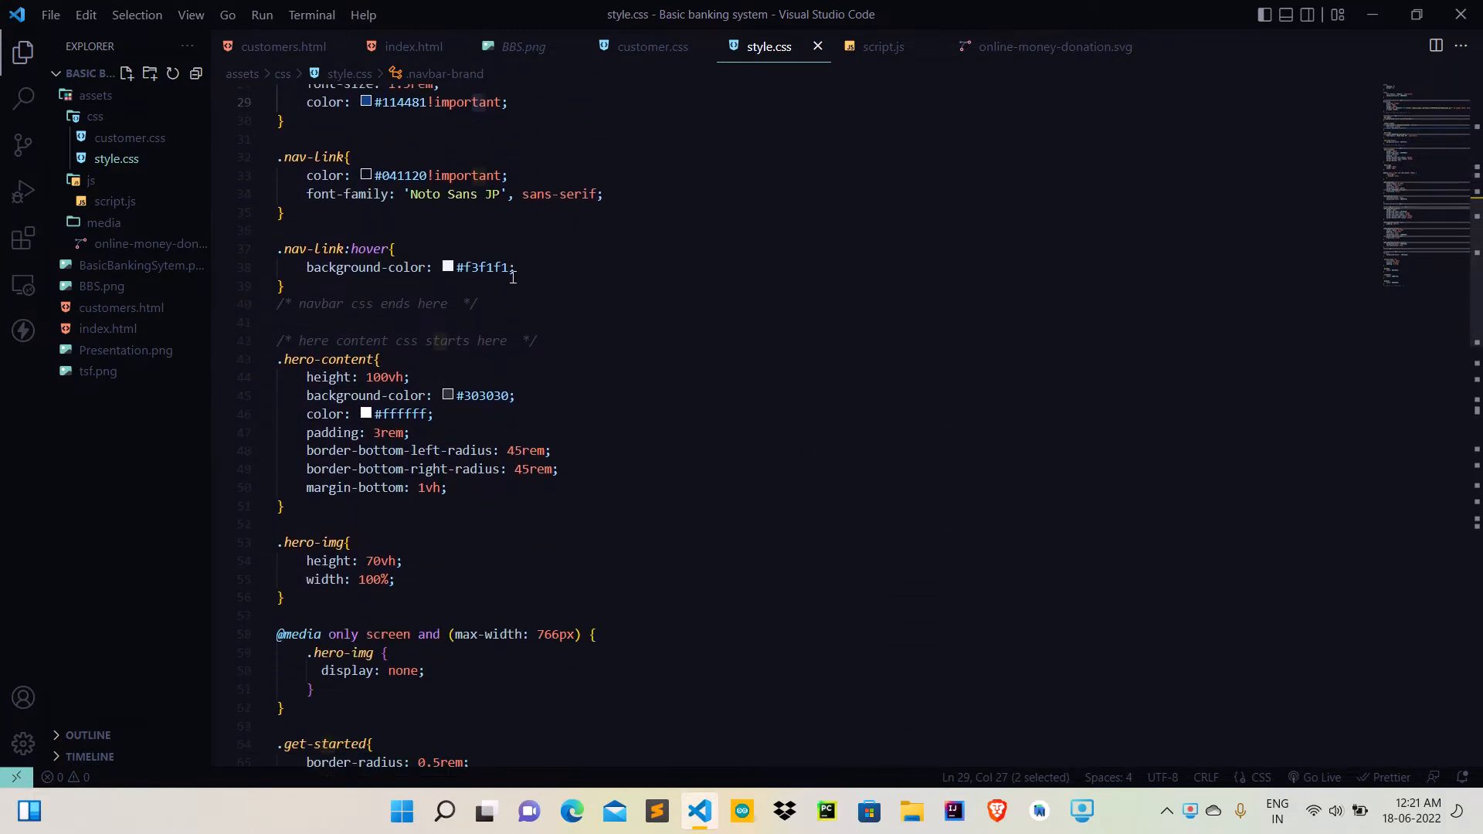
pyautogui.scroll(-3)
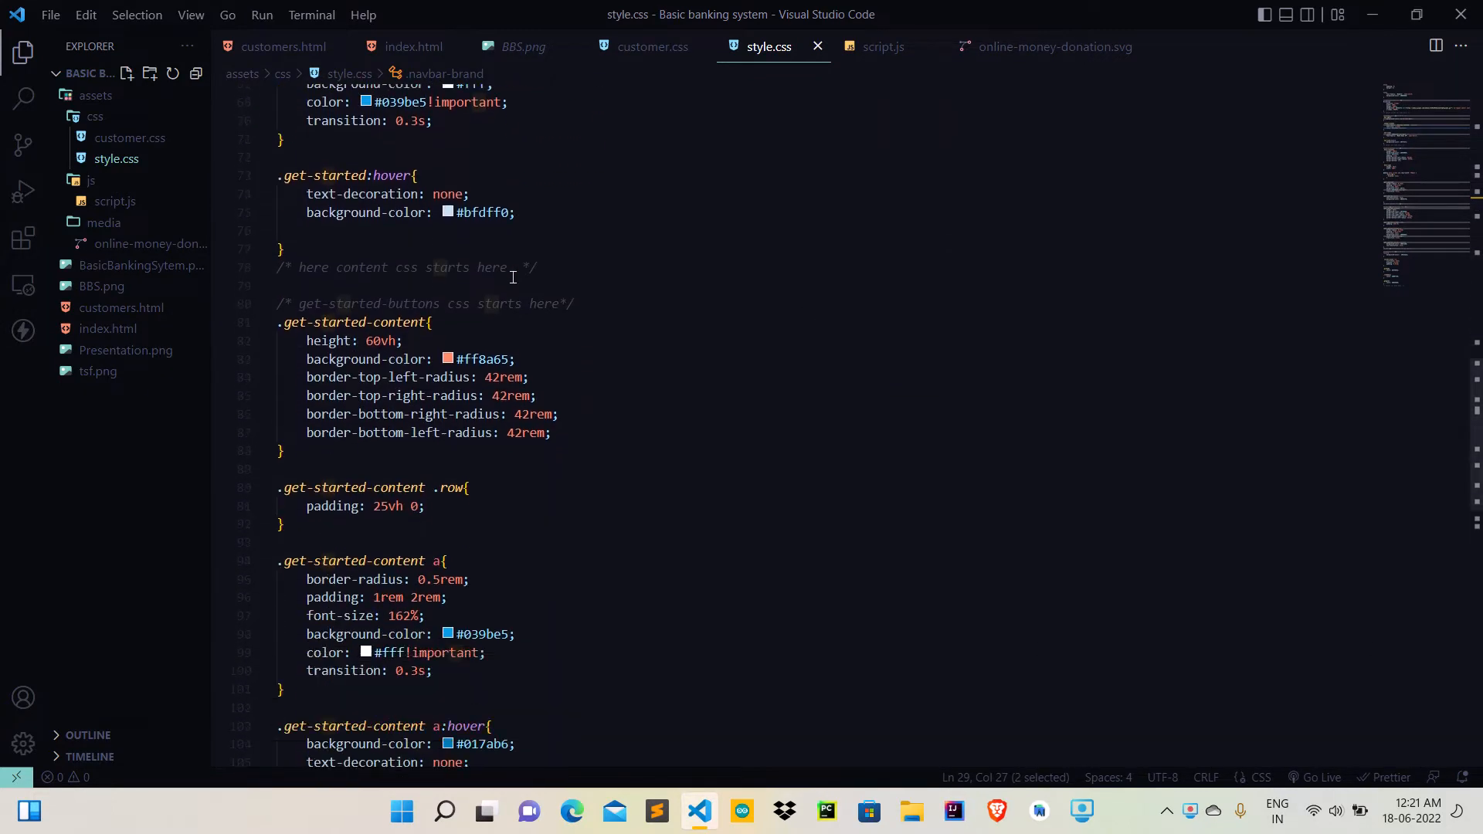
pyautogui.scroll(-3)
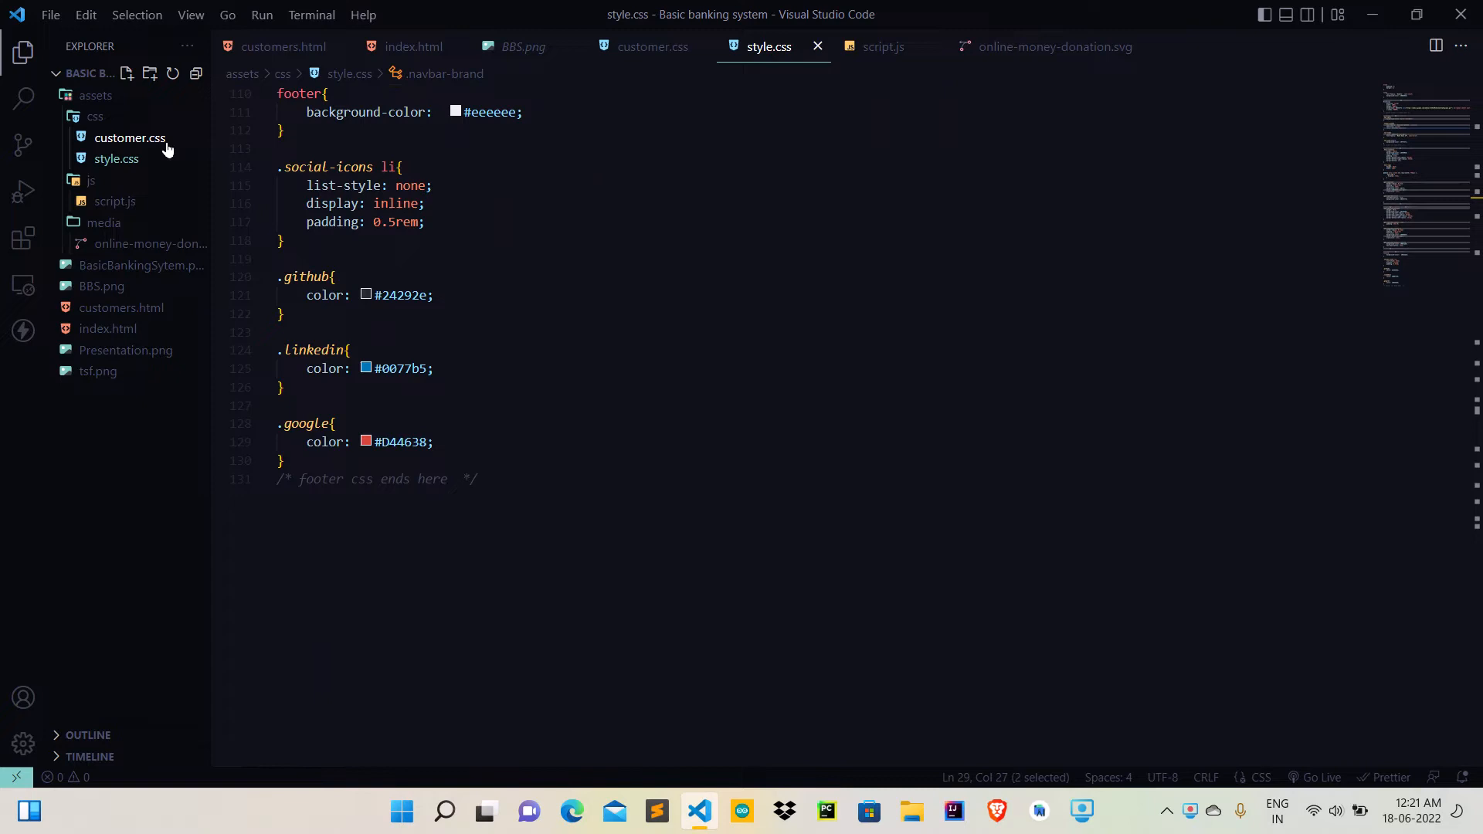
pyautogui.click(128, 138)
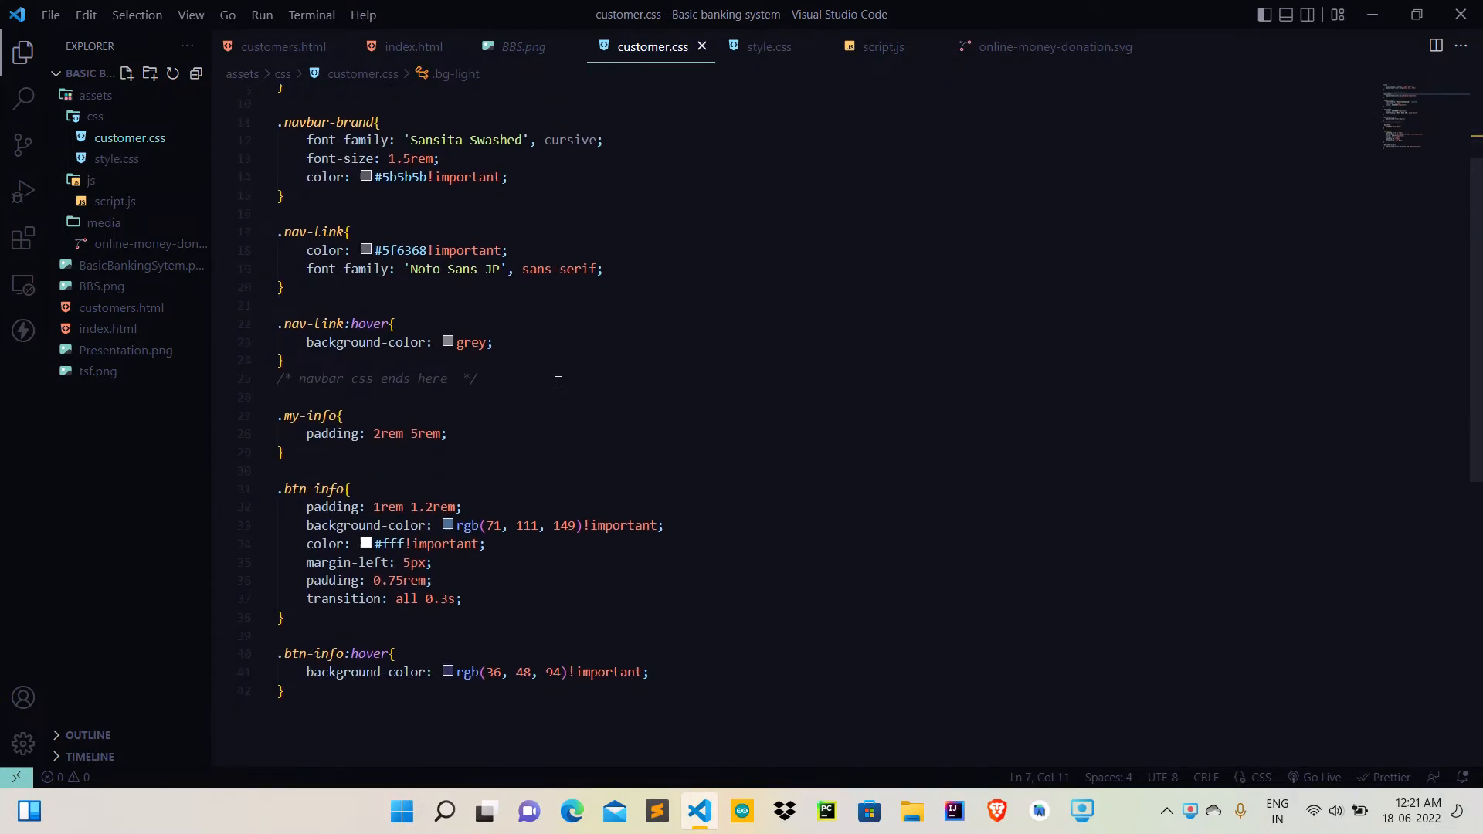
pyautogui.scroll(-3)
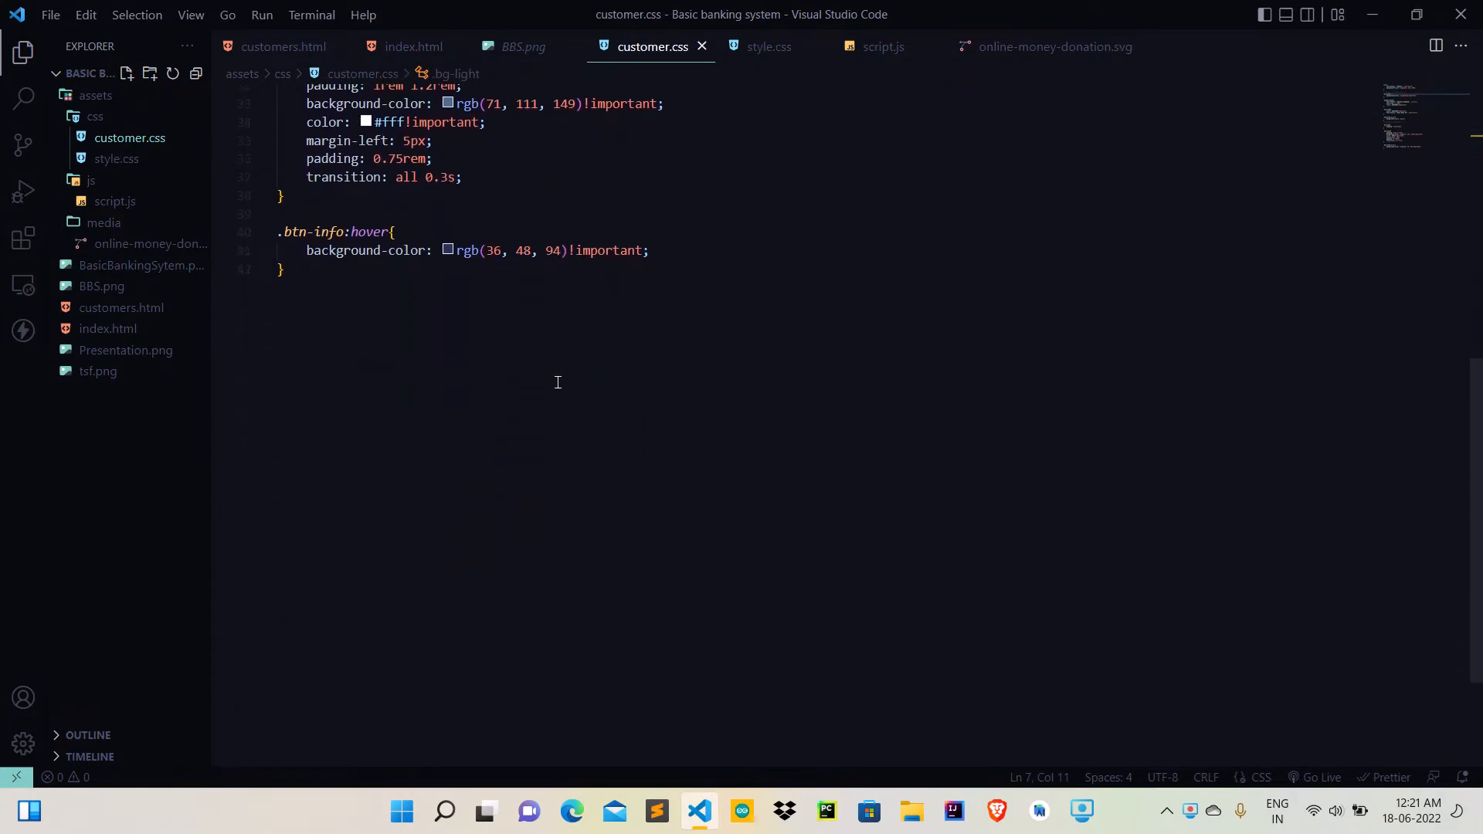
pyautogui.click(879, 46)
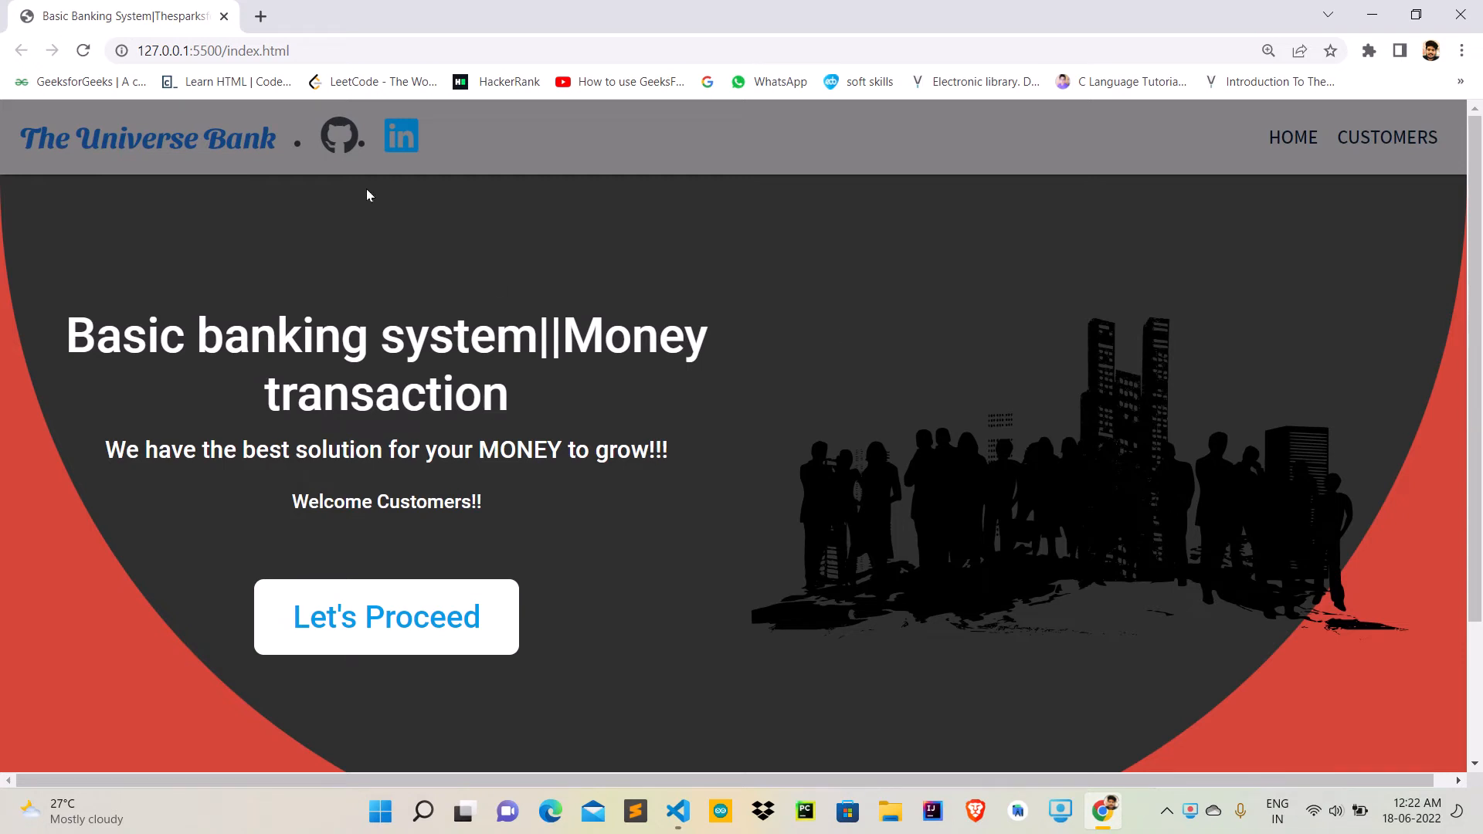
# - Visit the developer's GitHub and LinkedIn profiles in new tabs, then return to the Basic Banking System tab
pyautogui.click(340, 136)
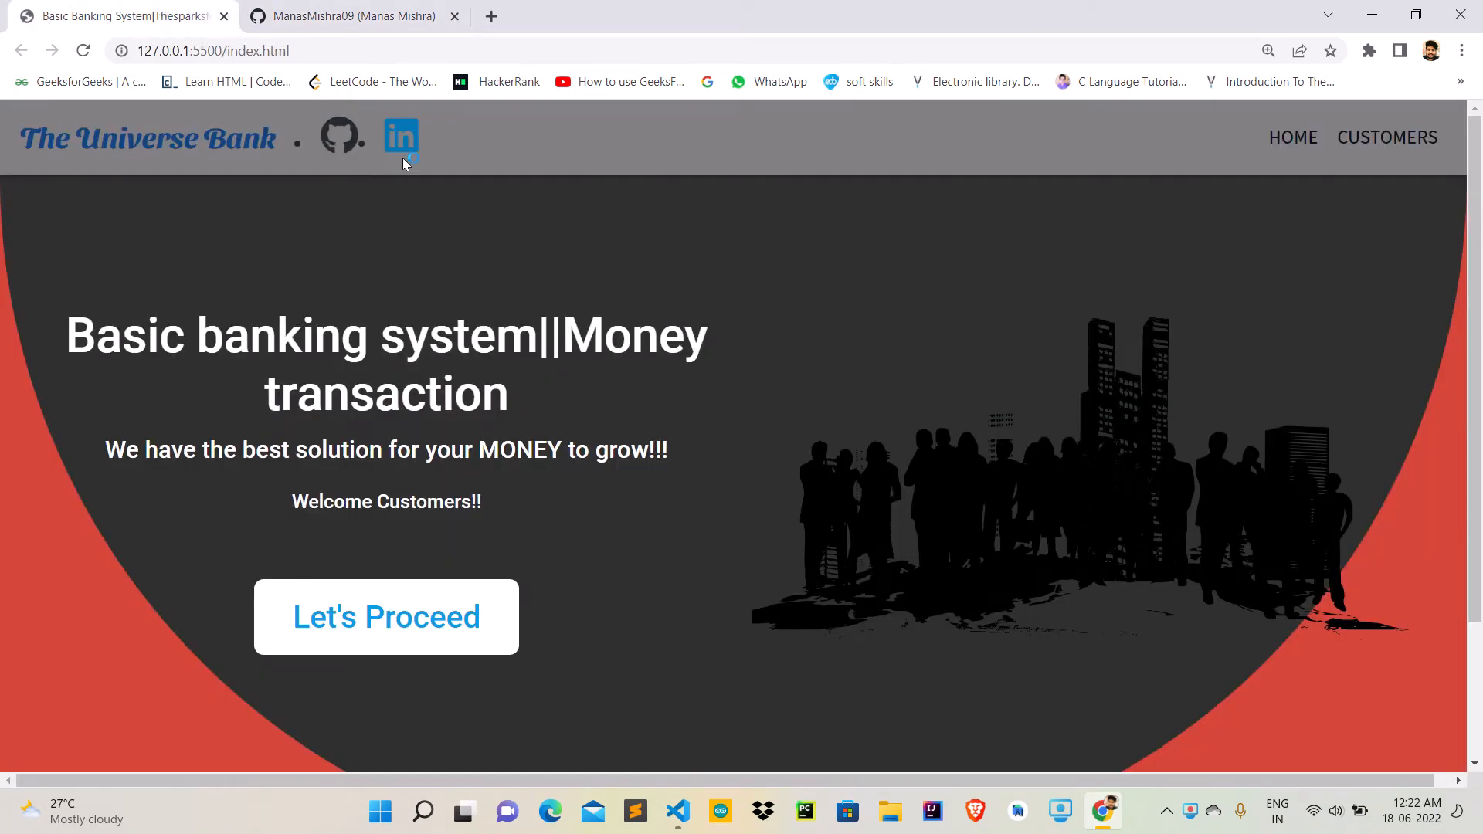
pyautogui.click(398, 137)
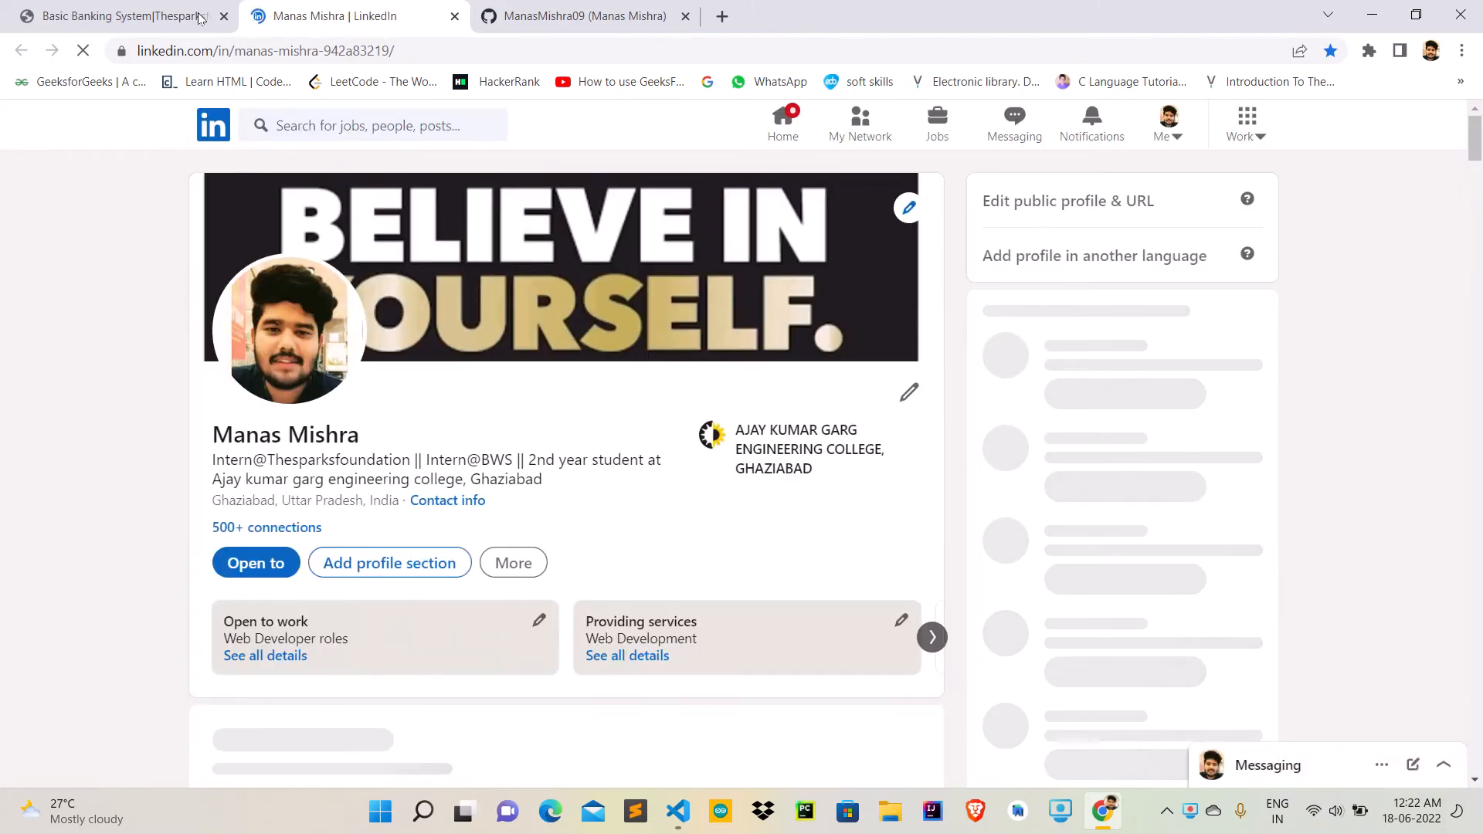
pyautogui.click(113, 15)
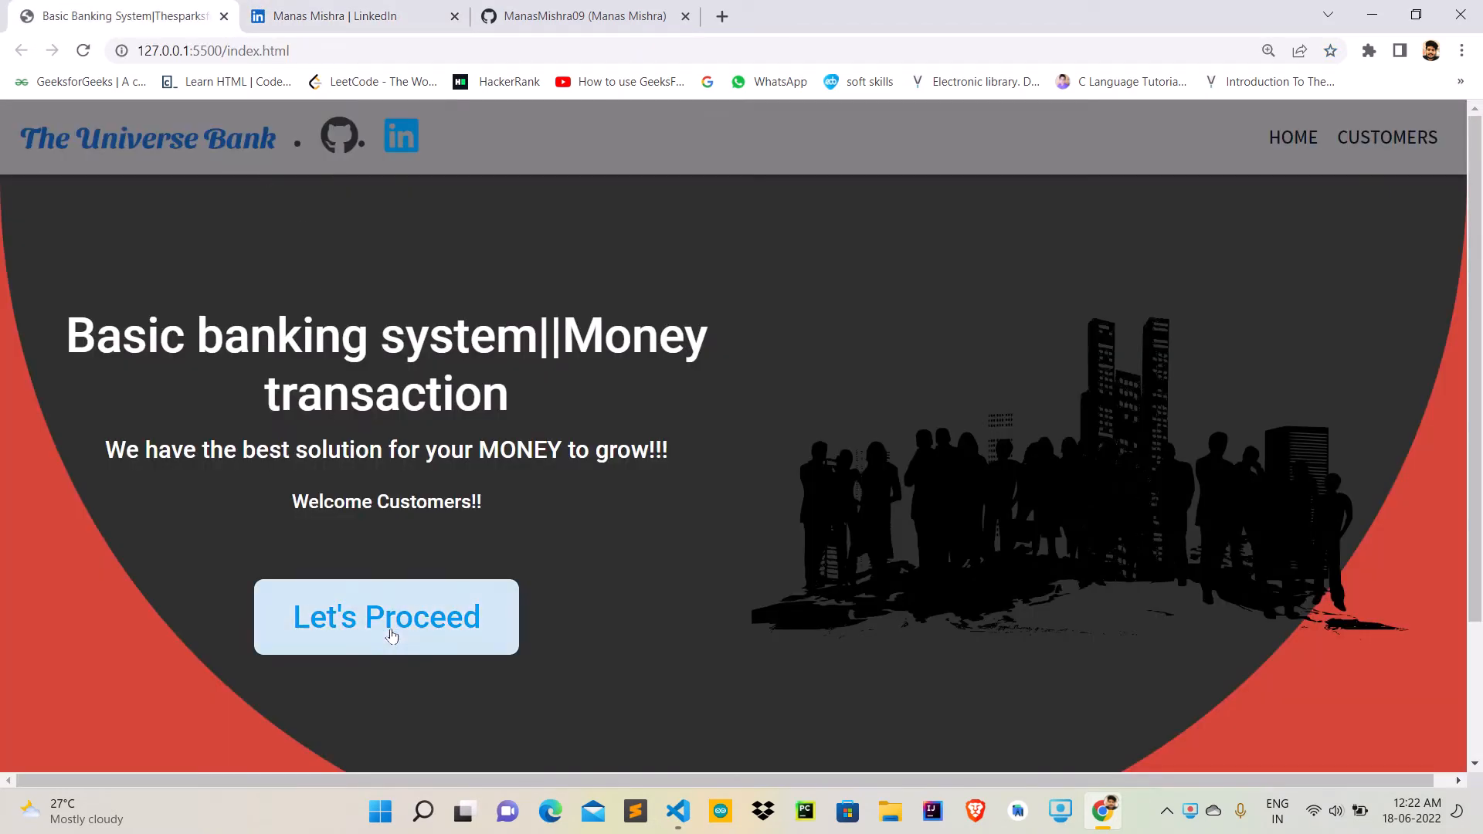
pyautogui.click(386, 617)
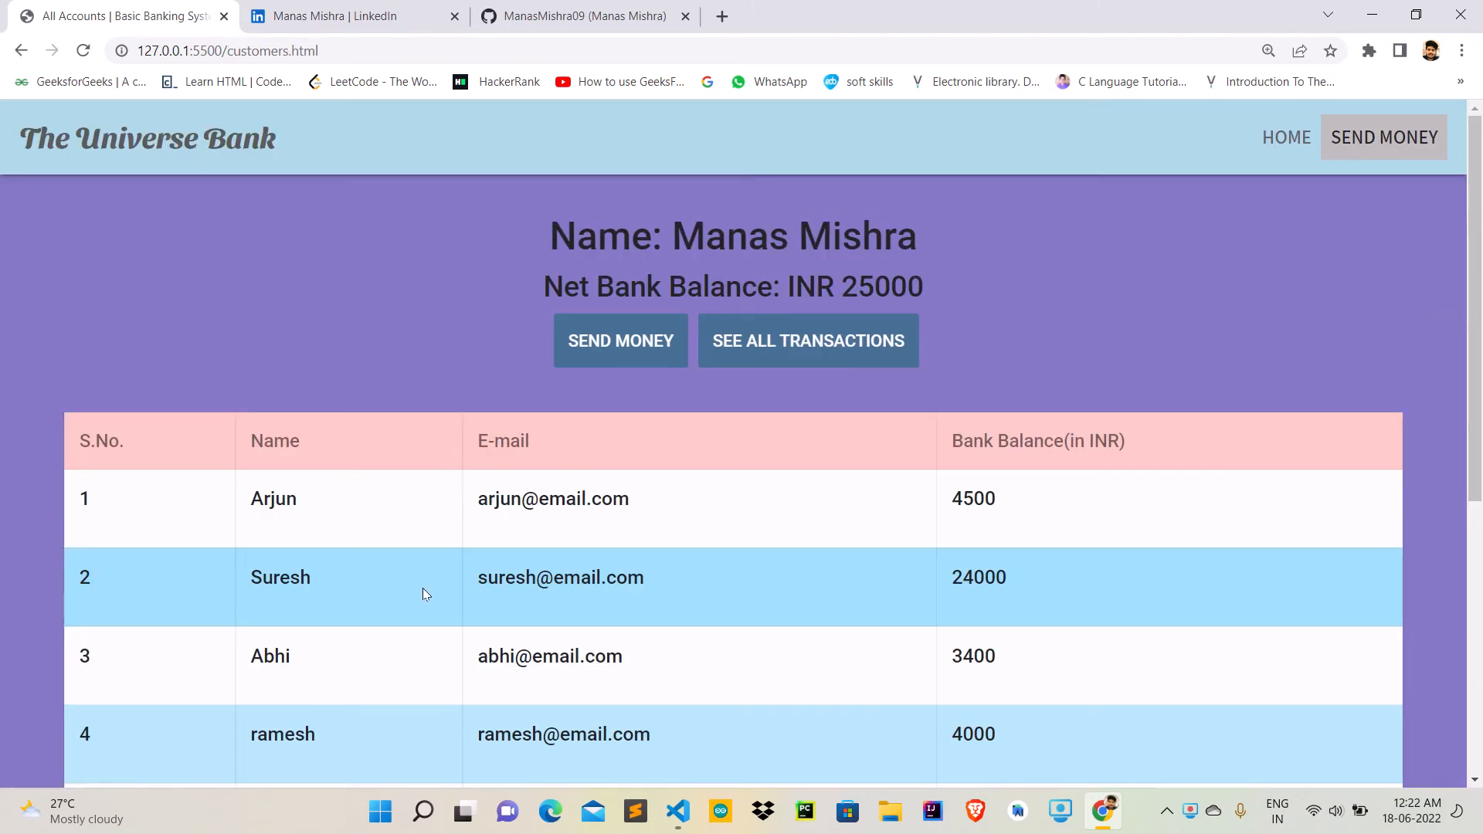
pyautogui.moveTo(425, 588)
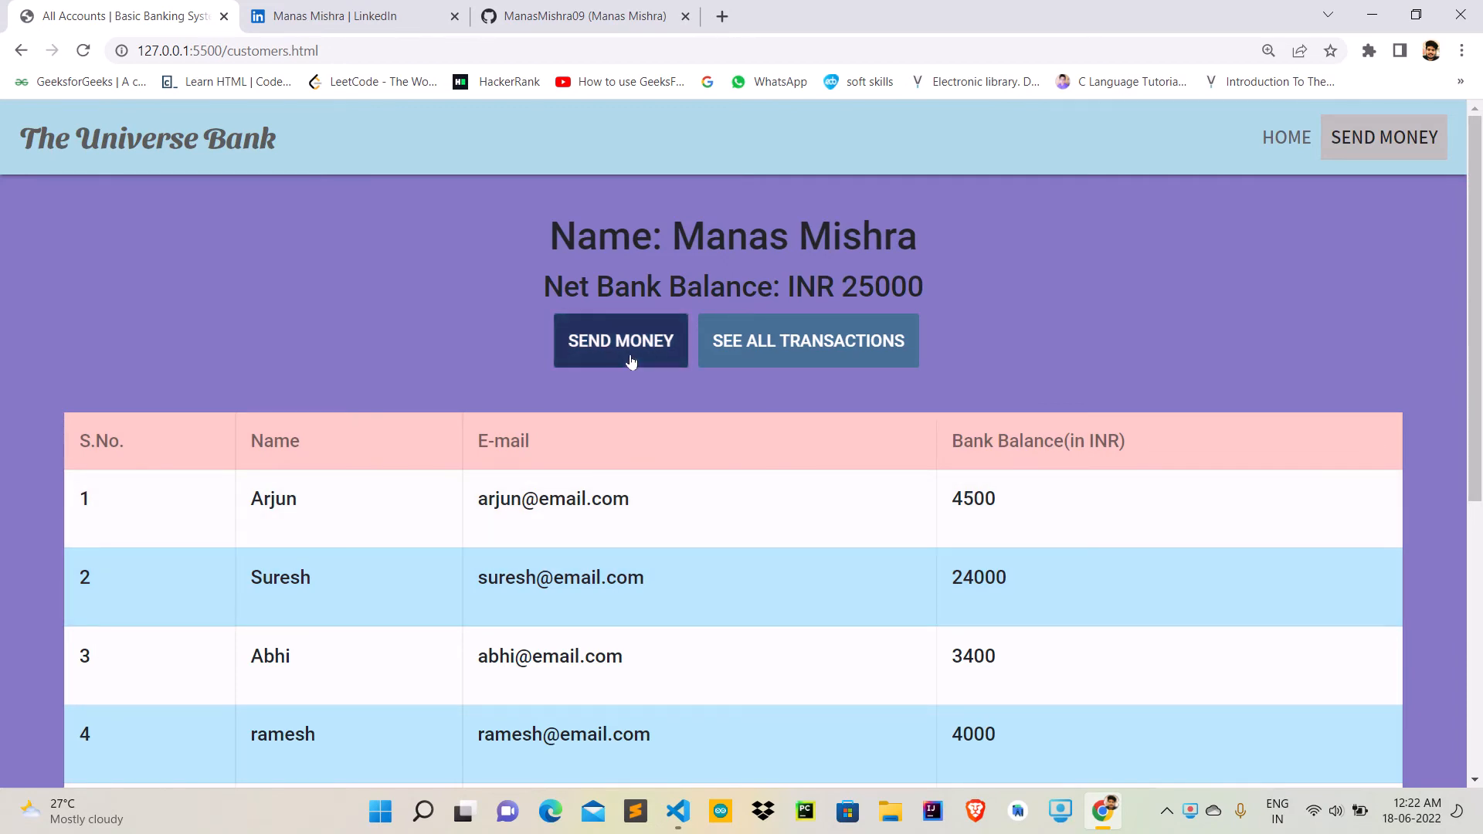
# - Send INR 1500 to recipient arjun and acknowledge the success alert, leaving Manas at 23500 and Arjun at 6000
pyautogui.click(621, 340)
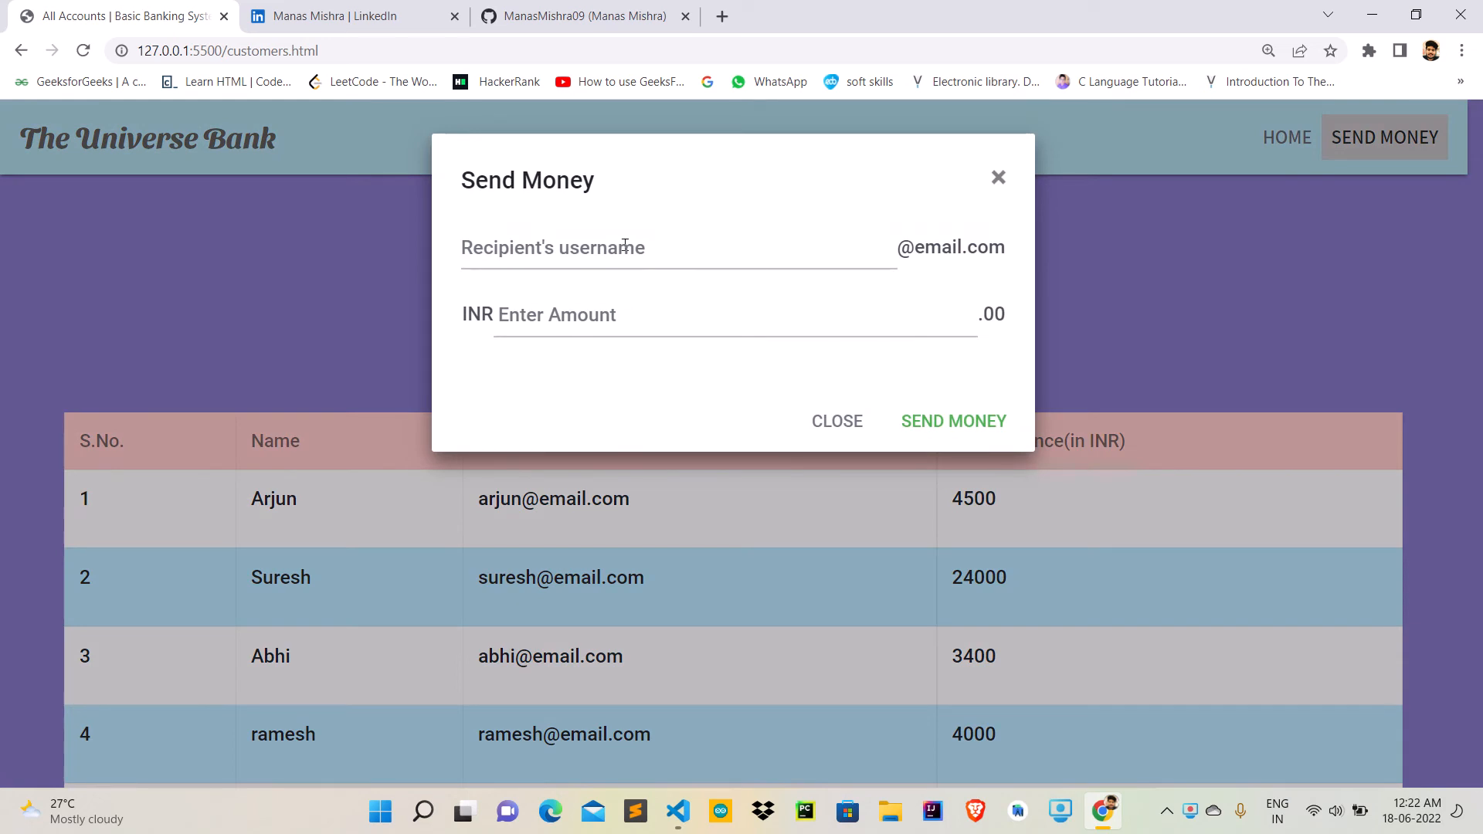
pyautogui.click(615, 247)
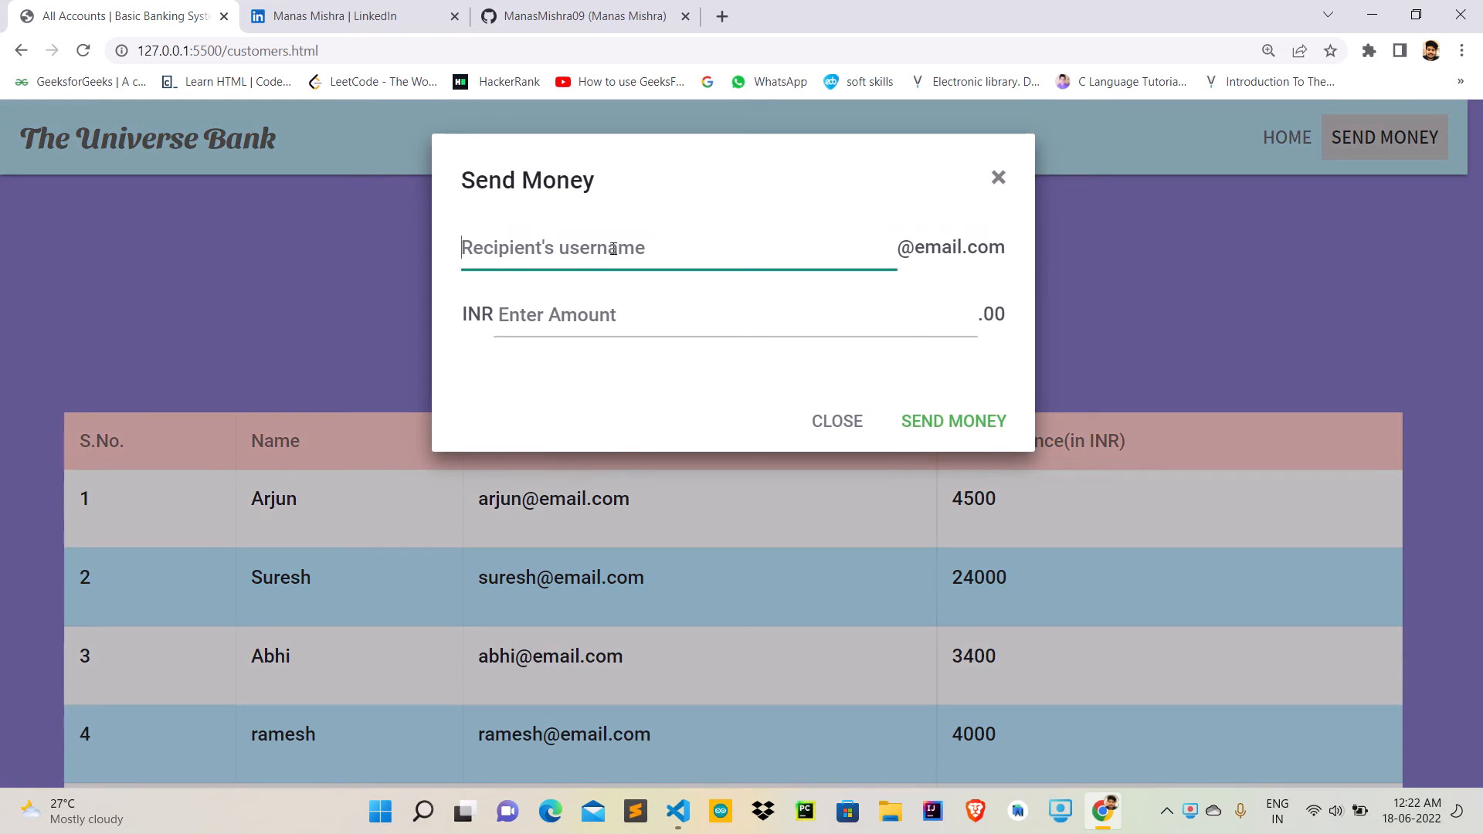
pyautogui.write('ar')
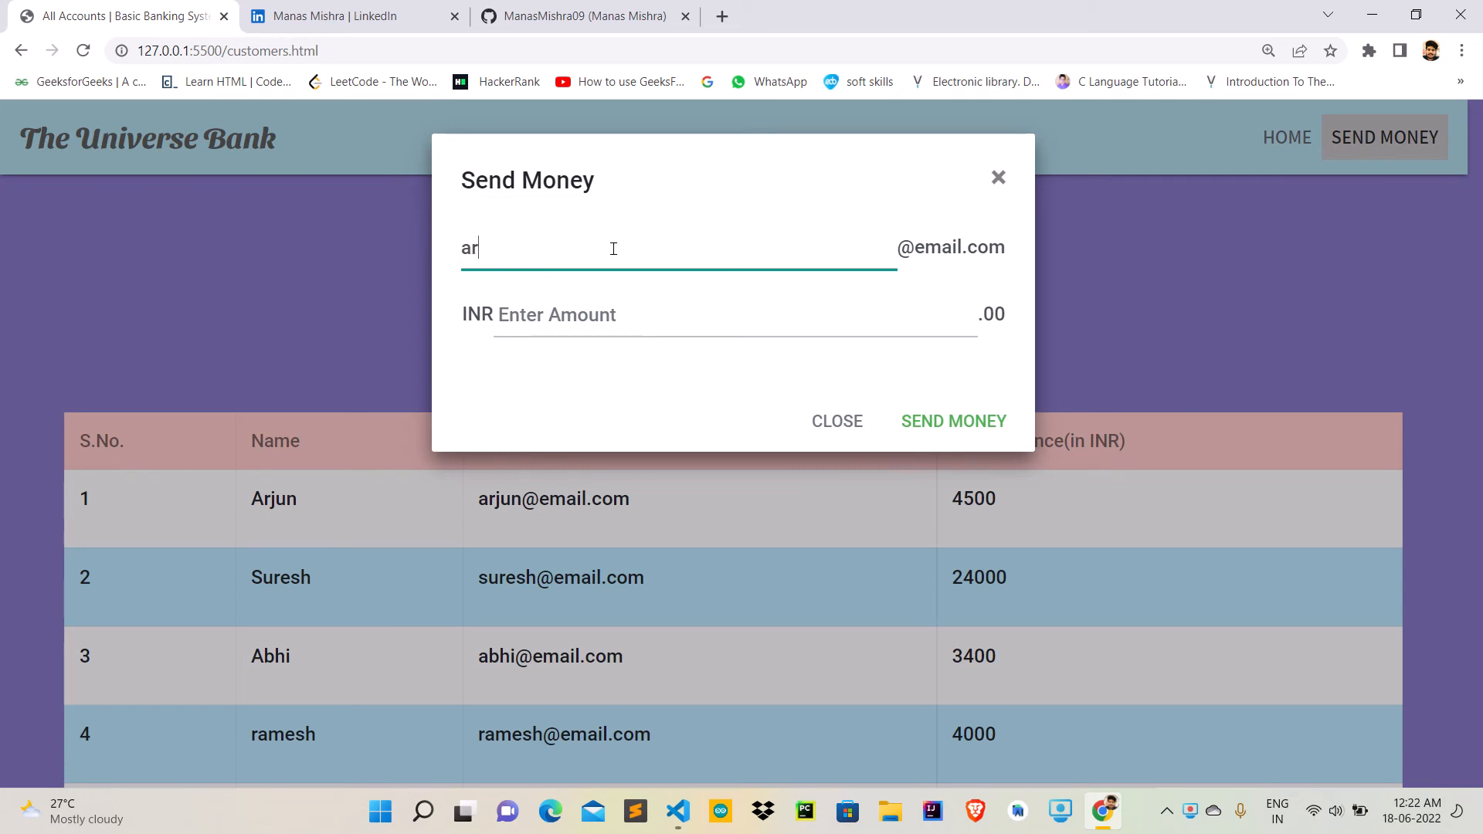
pyautogui.write('jun')
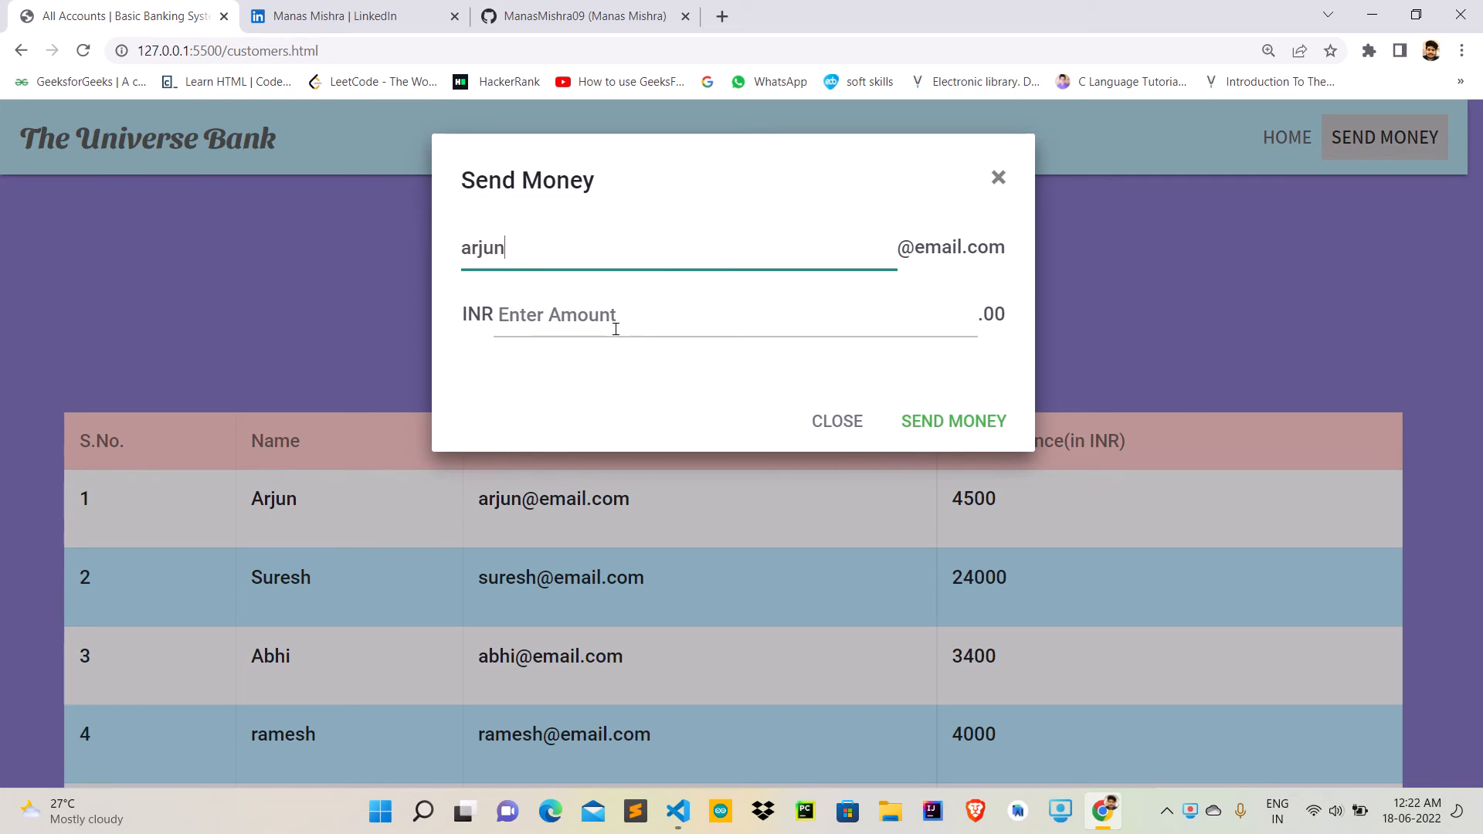
pyautogui.write('1')
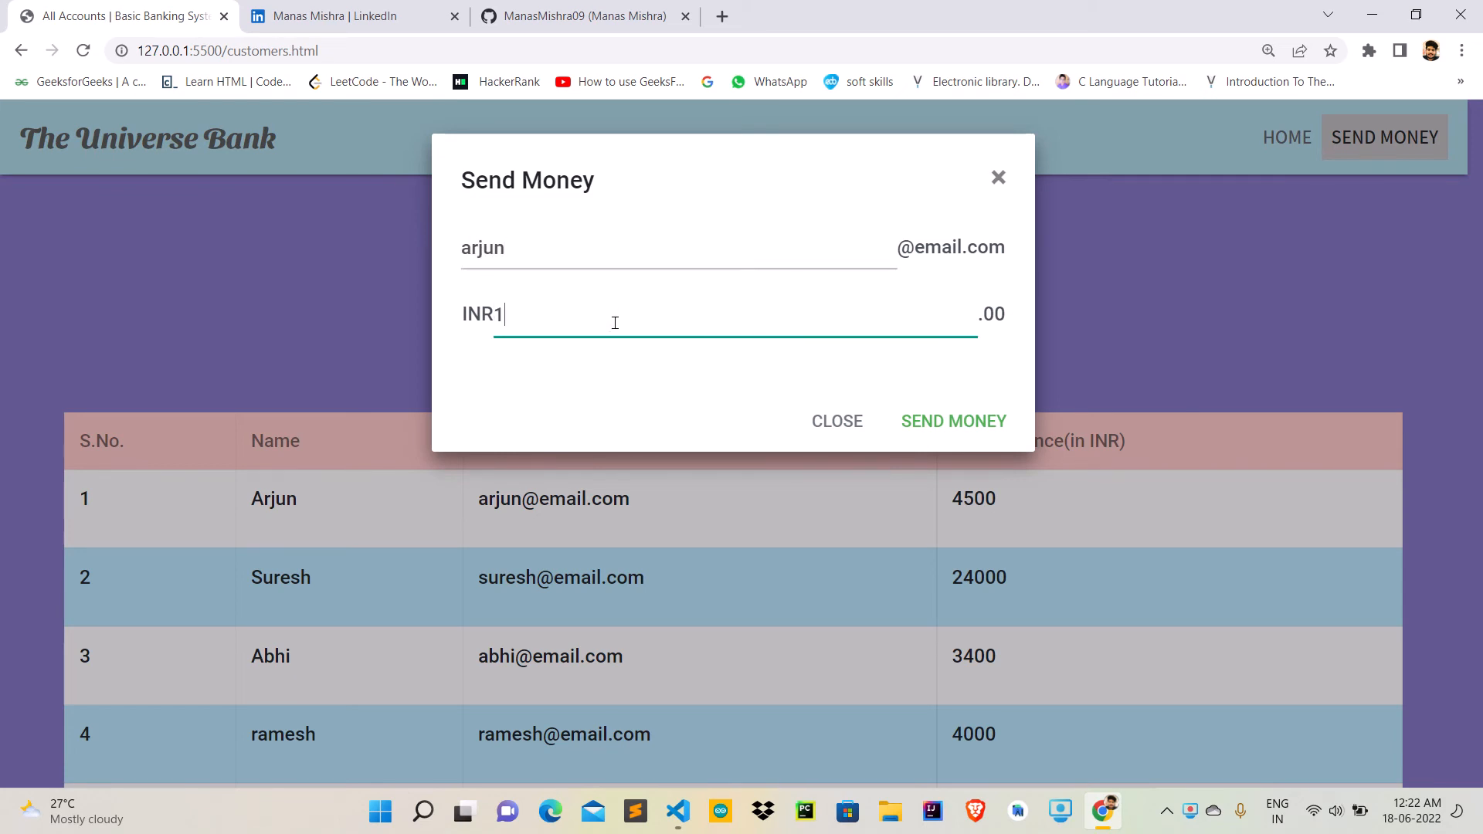
pyautogui.write('500')
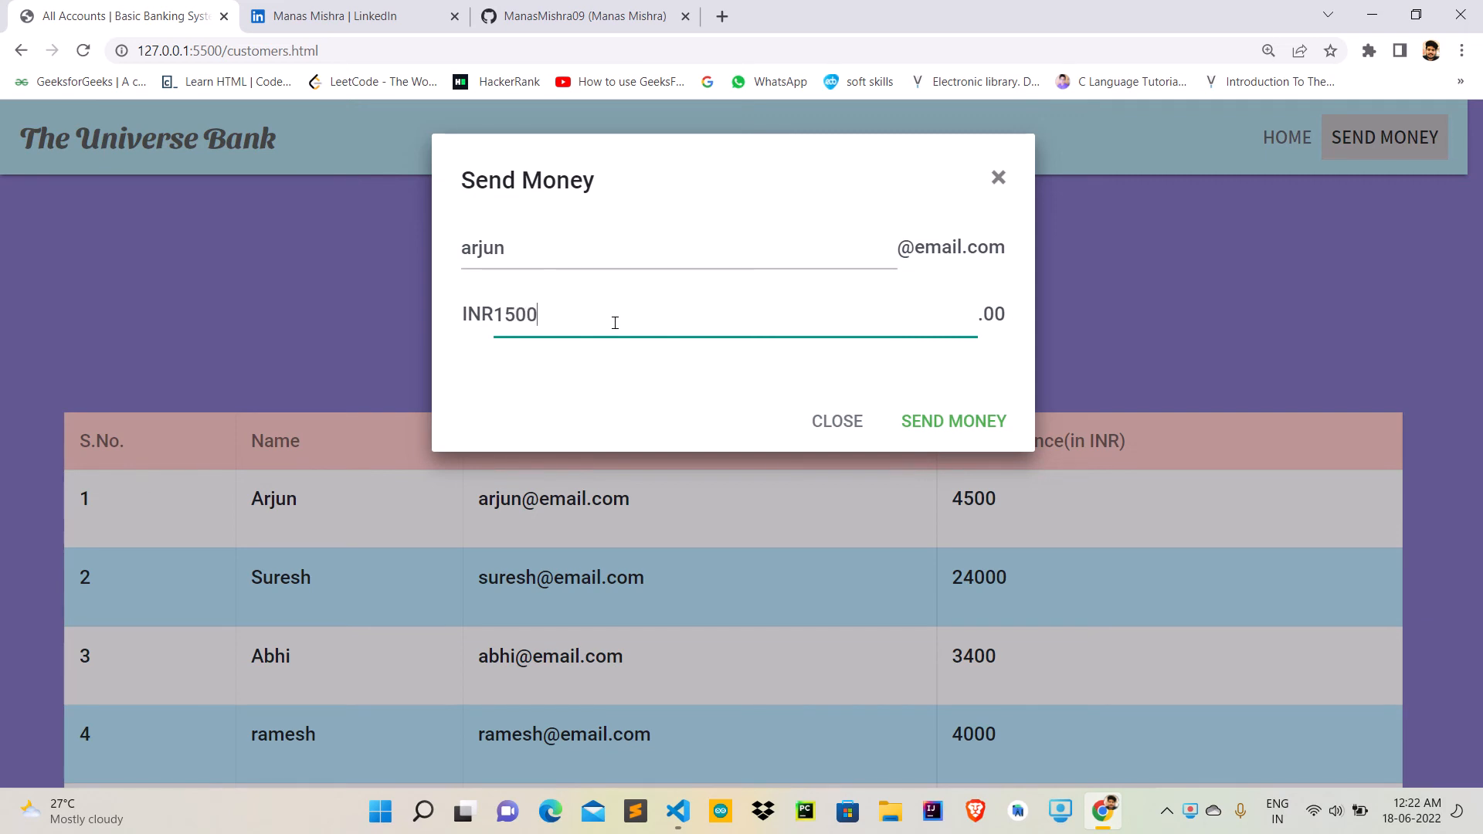
pyautogui.click(953, 420)
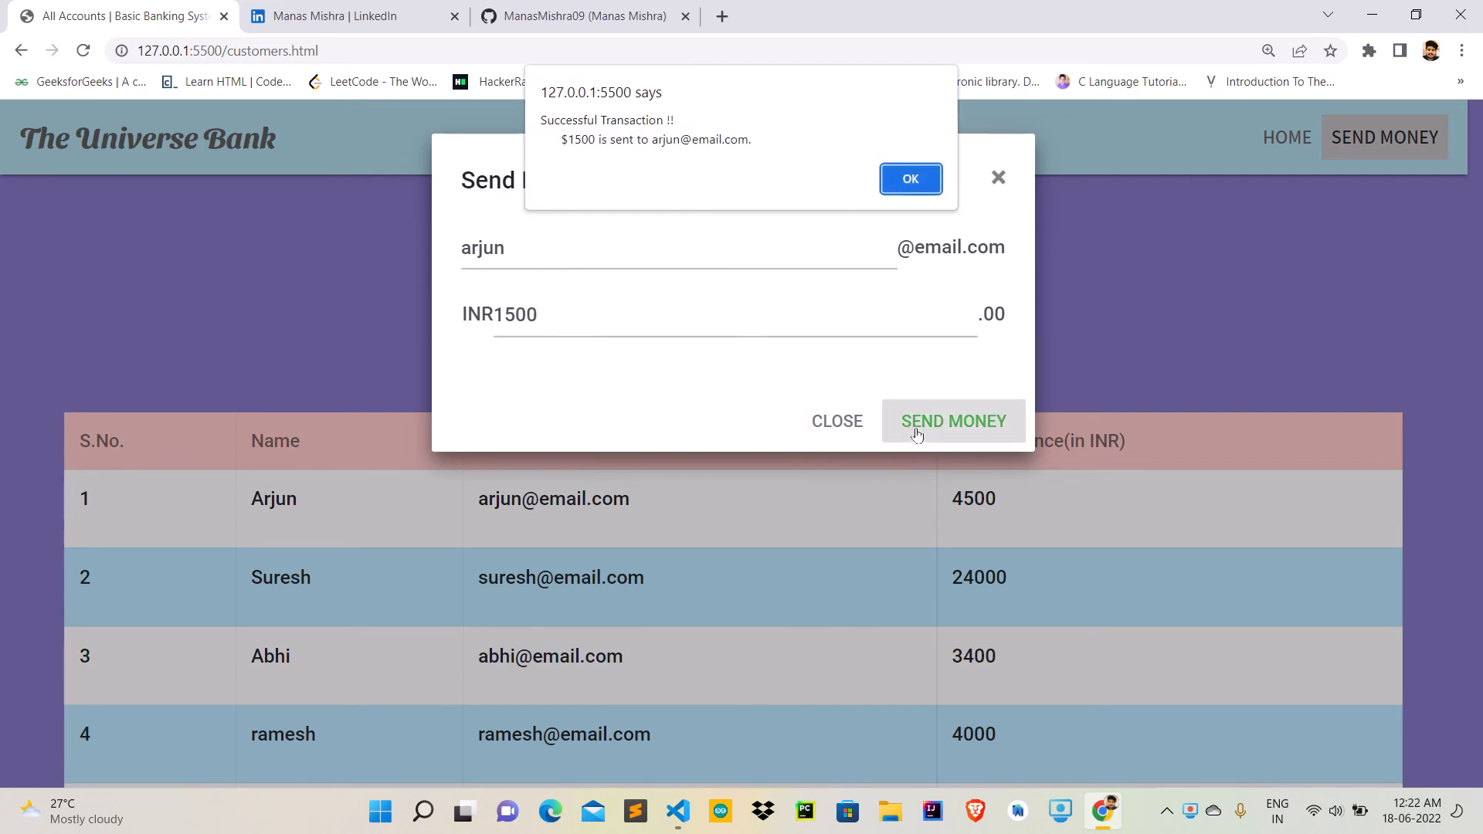
pyautogui.moveTo(635, 185)
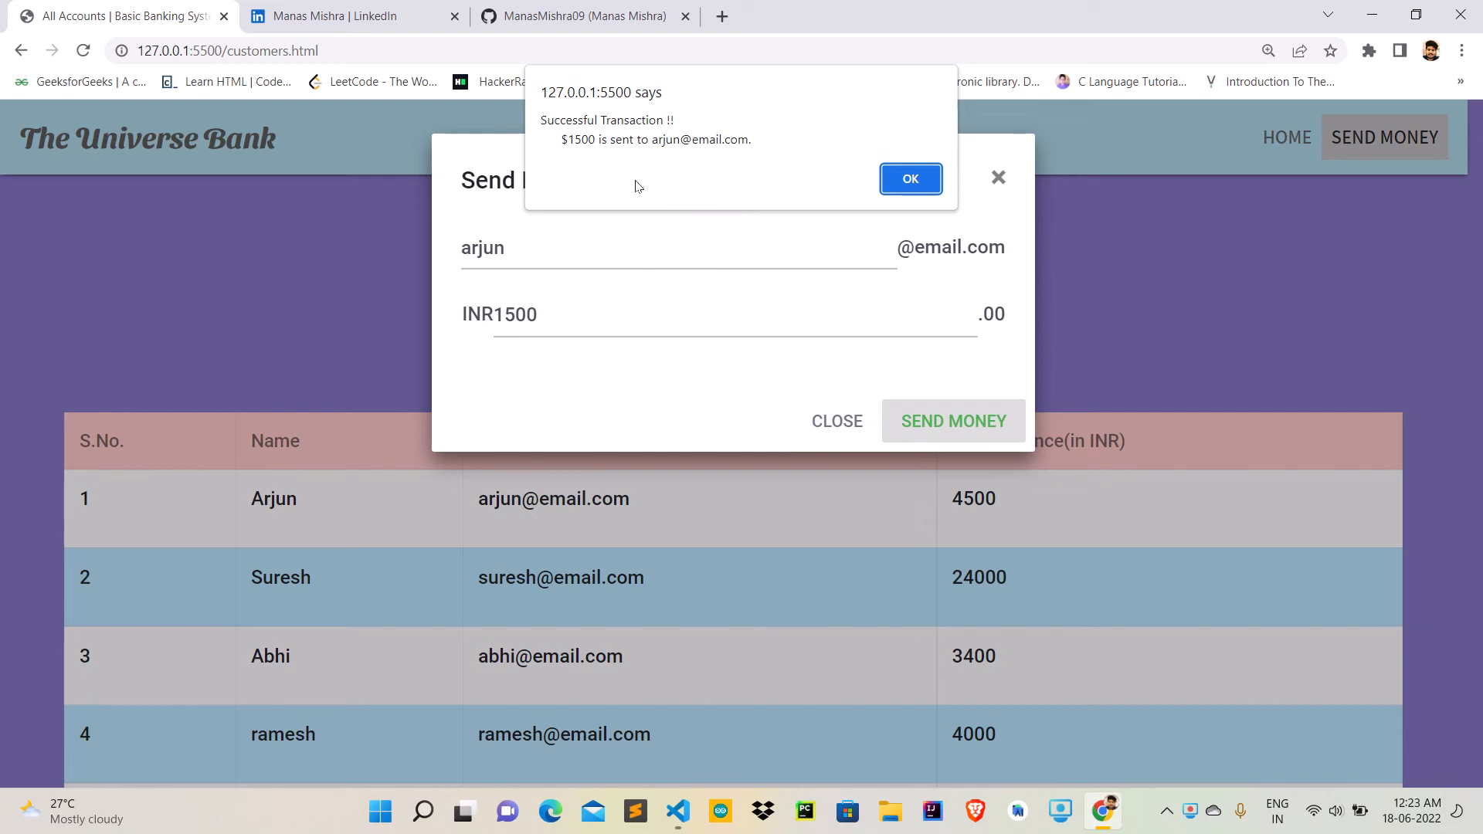
pyautogui.moveTo(829, 187)
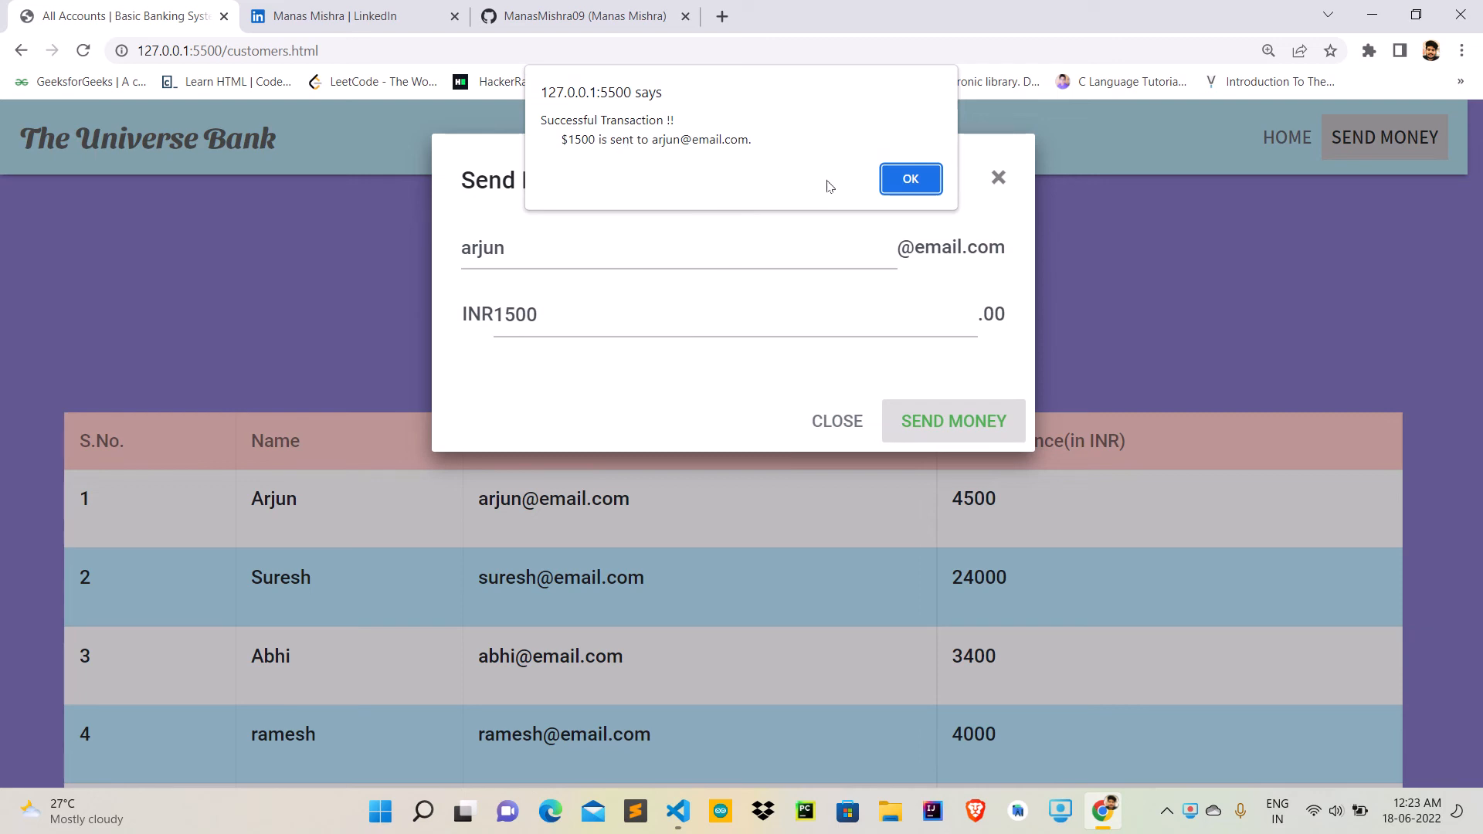
pyautogui.click(909, 179)
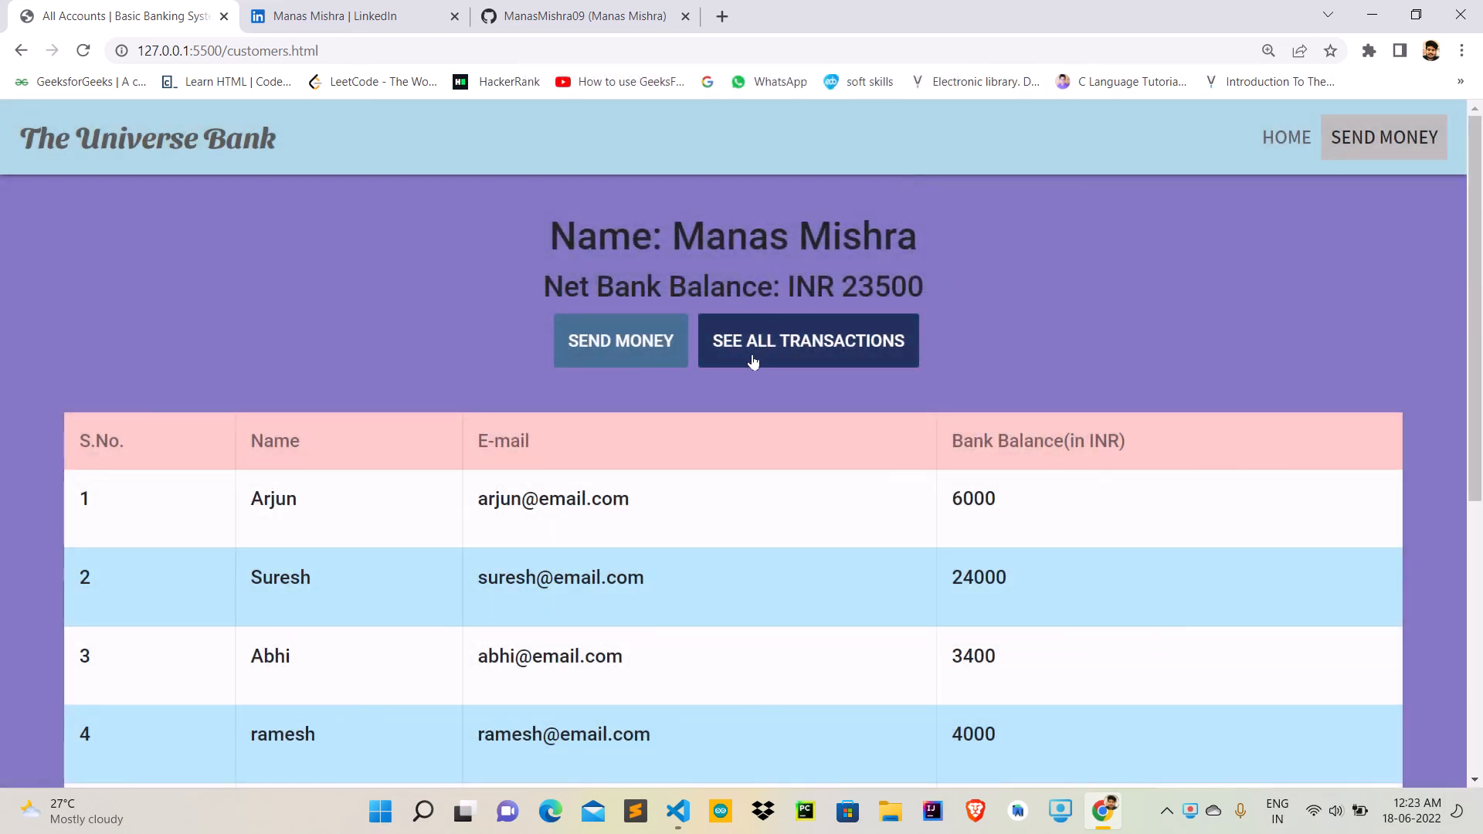
pyautogui.click(807, 339)
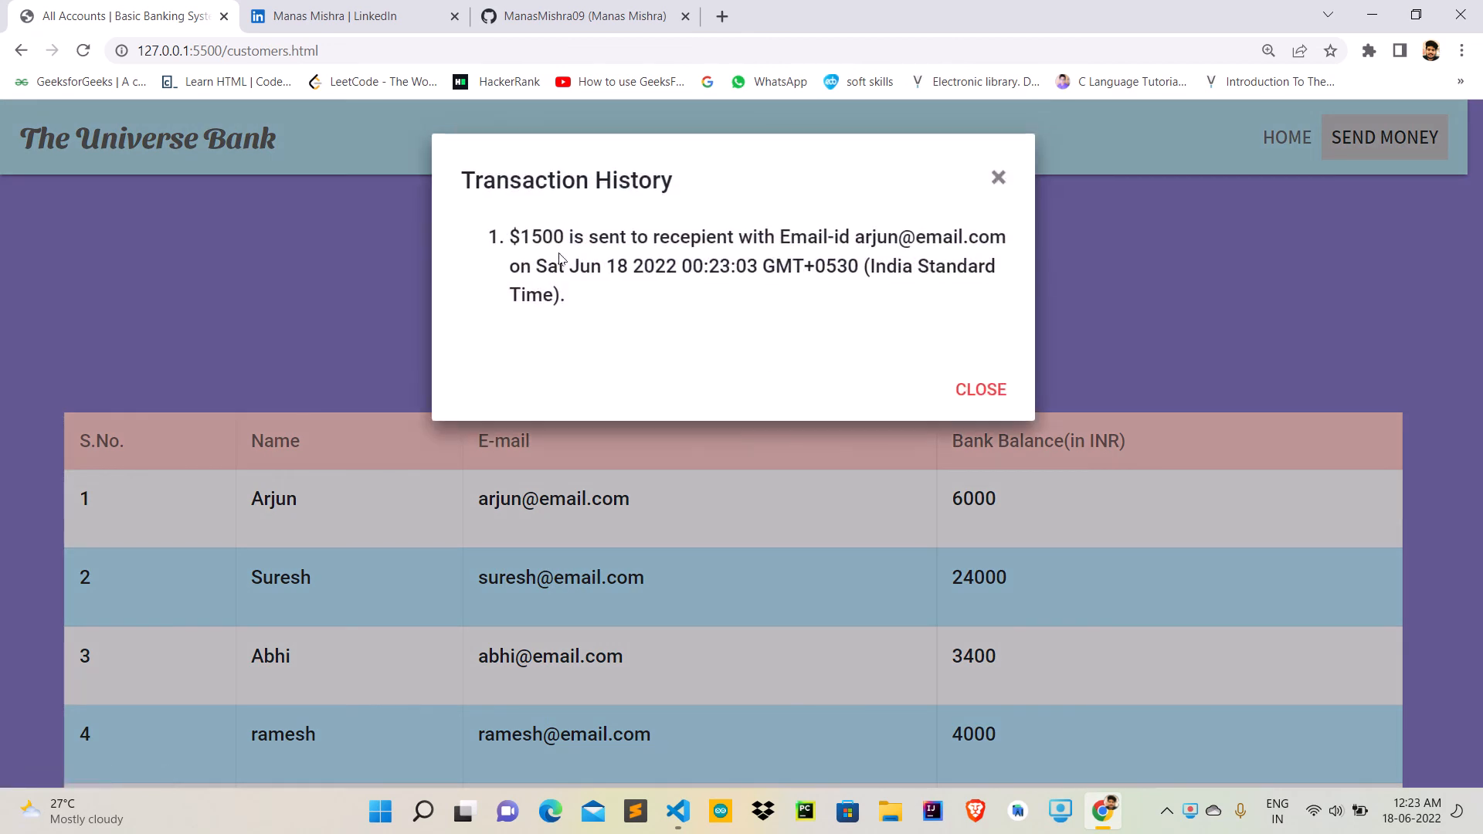
pyautogui.moveTo(650, 258)
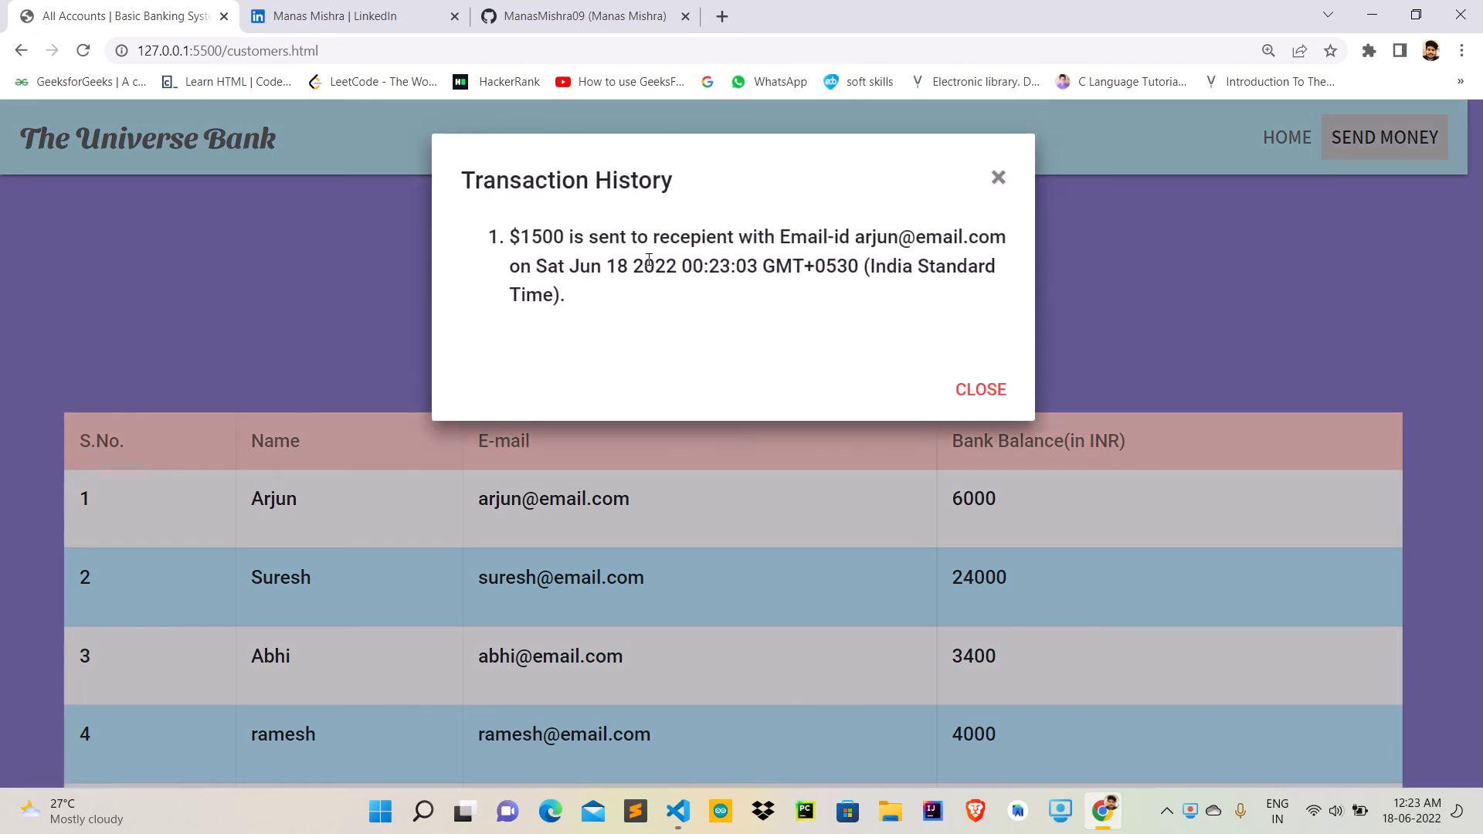
pyautogui.moveTo(998, 184)
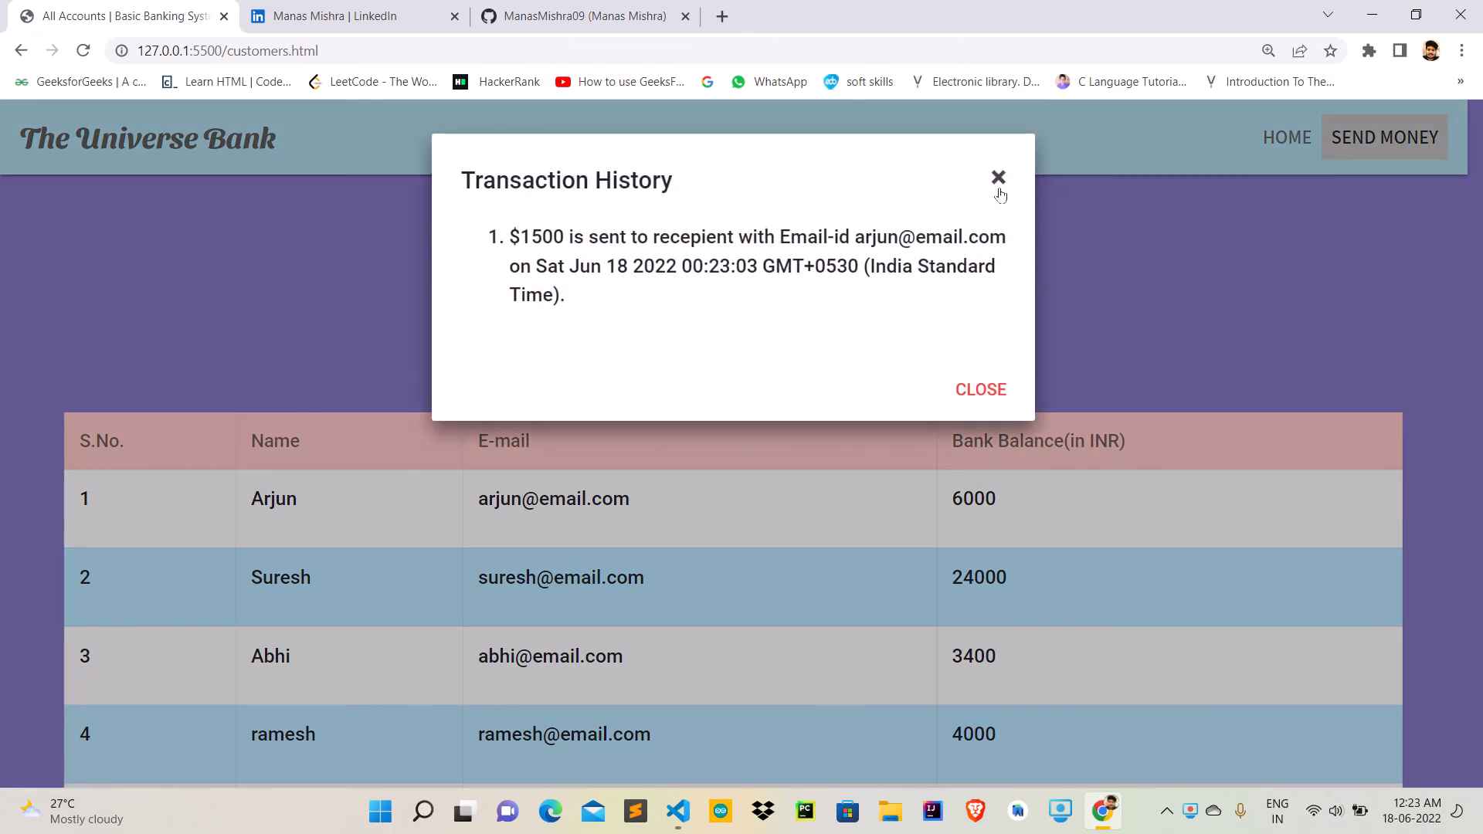
pyautogui.click(998, 176)
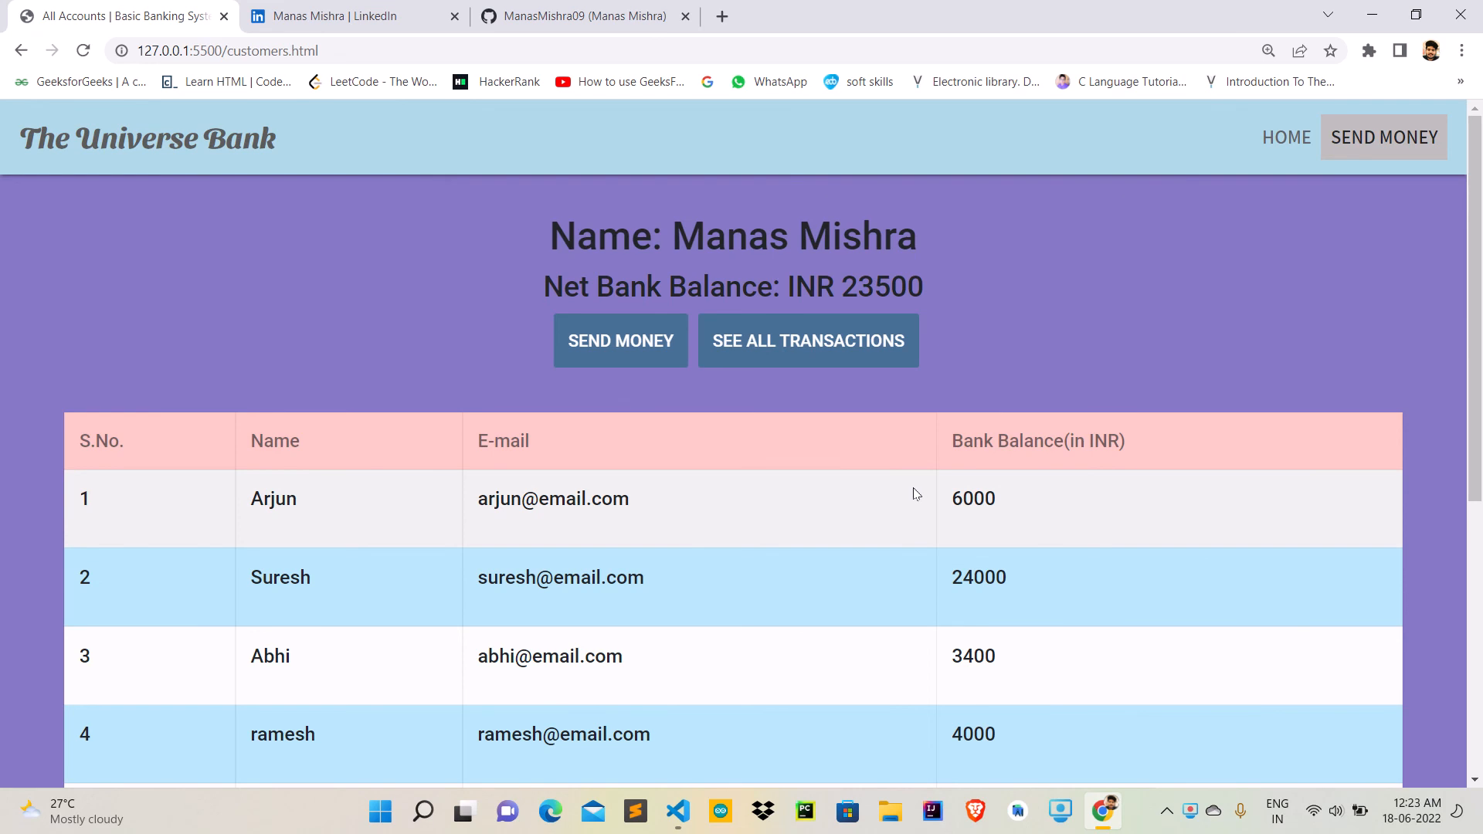
pyautogui.scroll(-3)
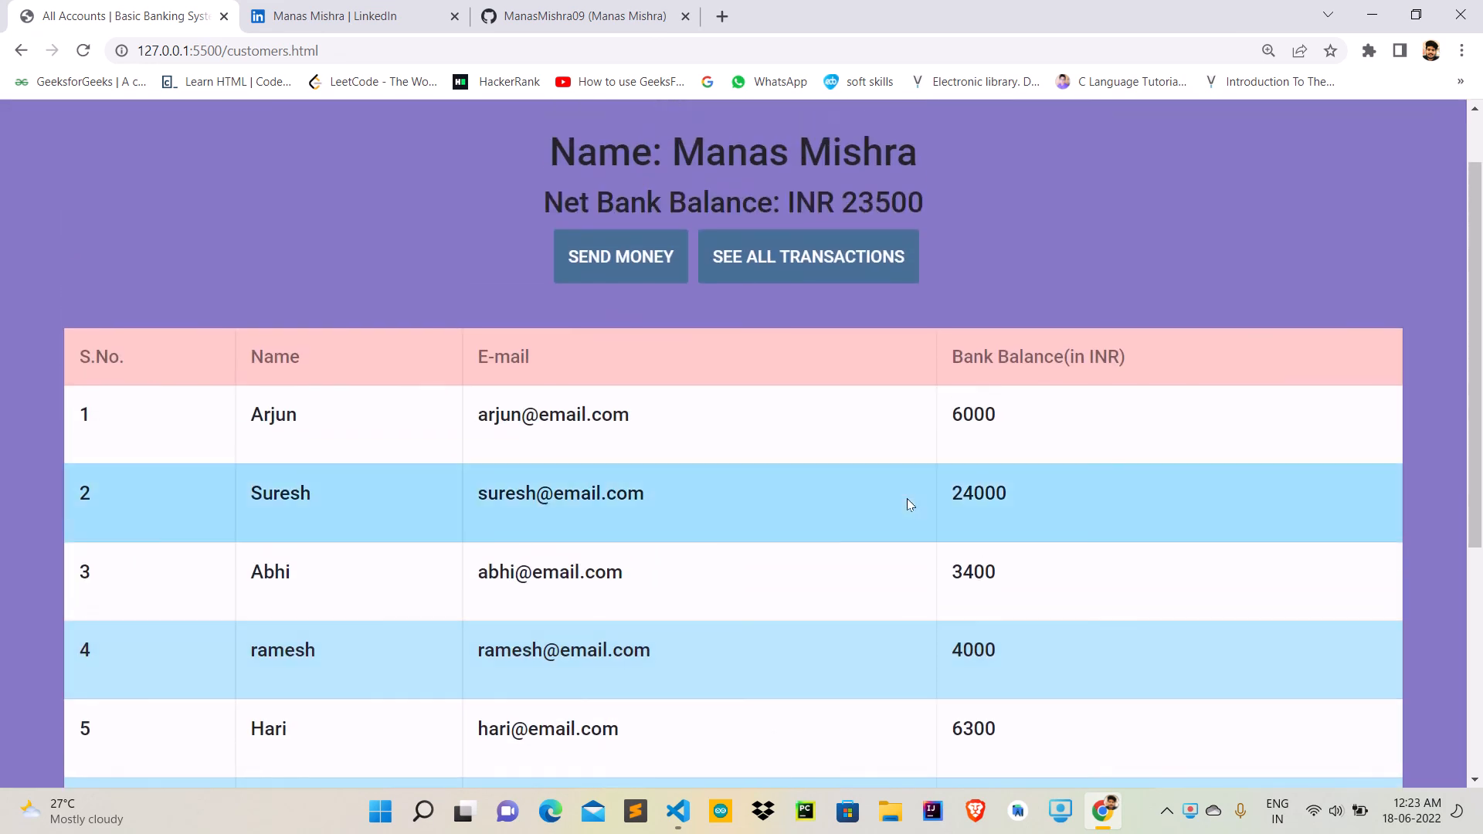